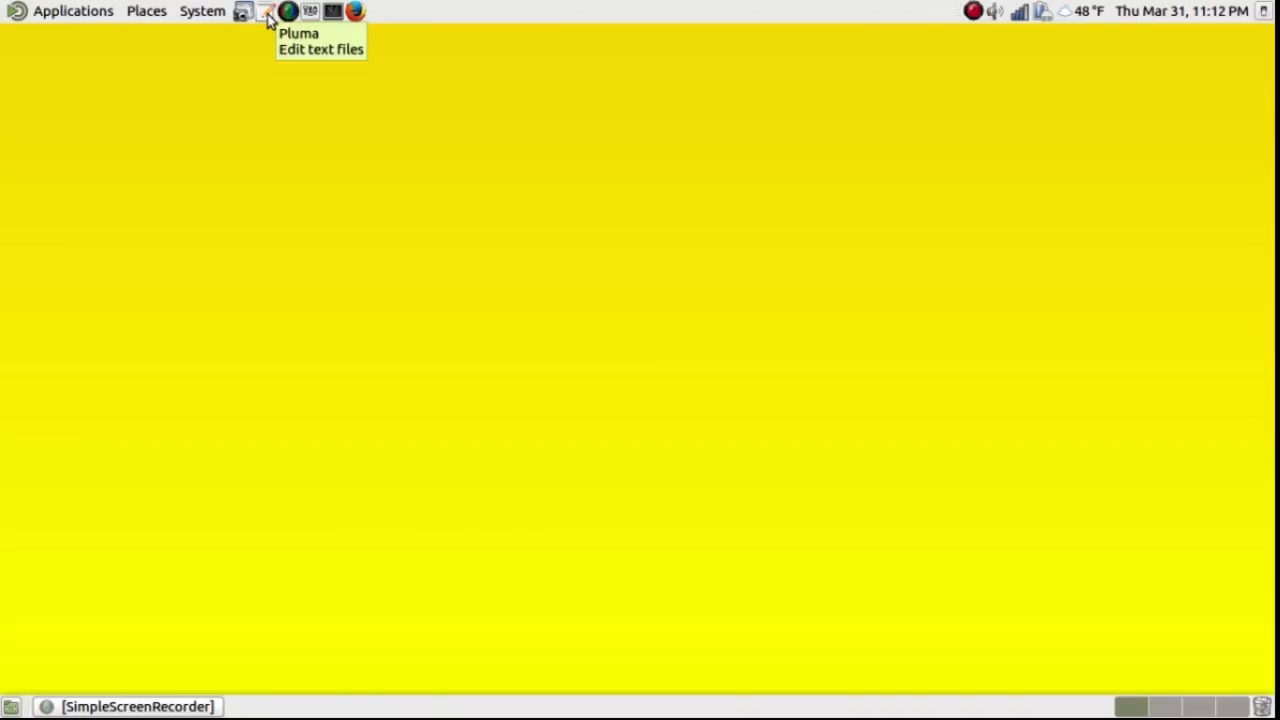
Launch Pluma and open the recently used 'Time and Date Commands' note.
click(267, 11)
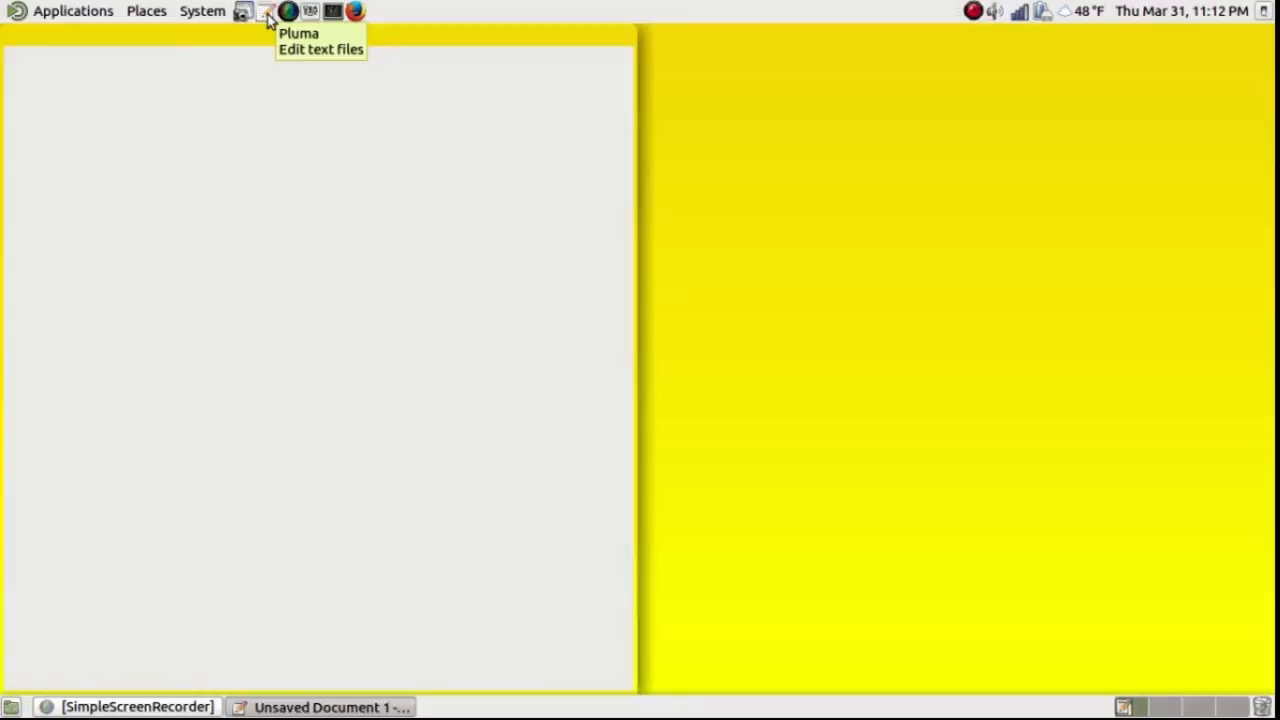
click(265, 11)
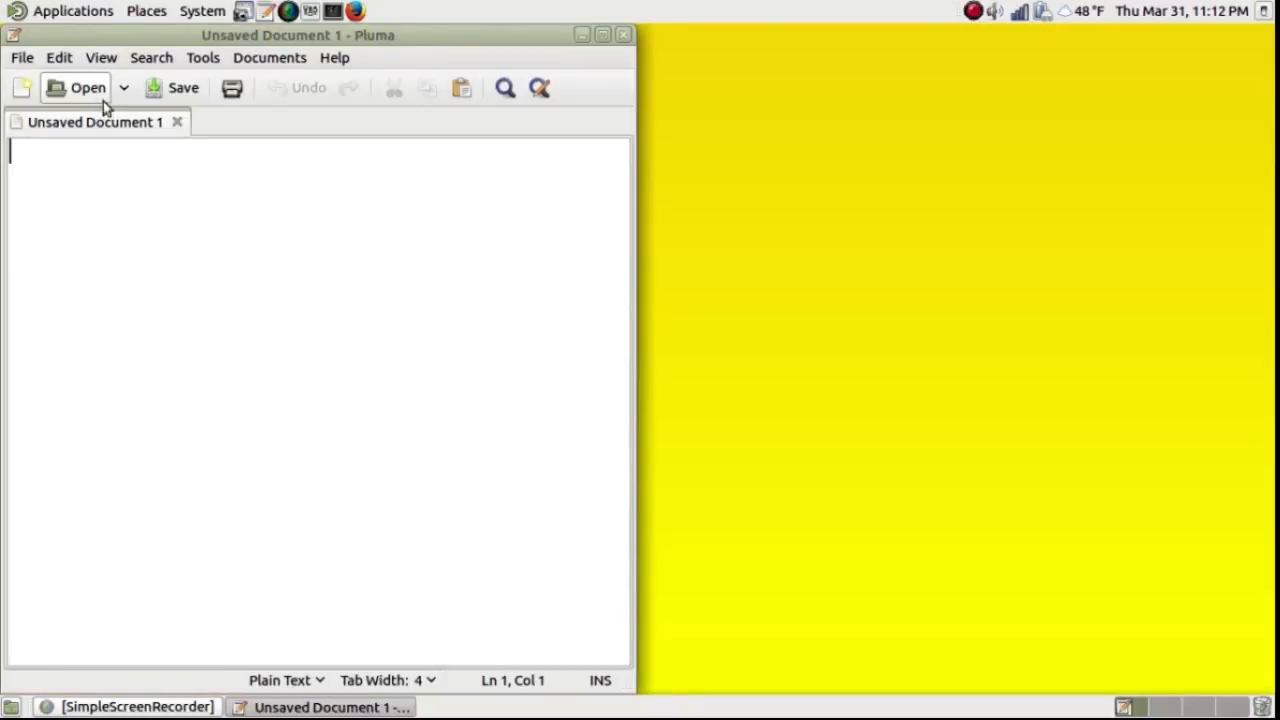
click(87, 87)
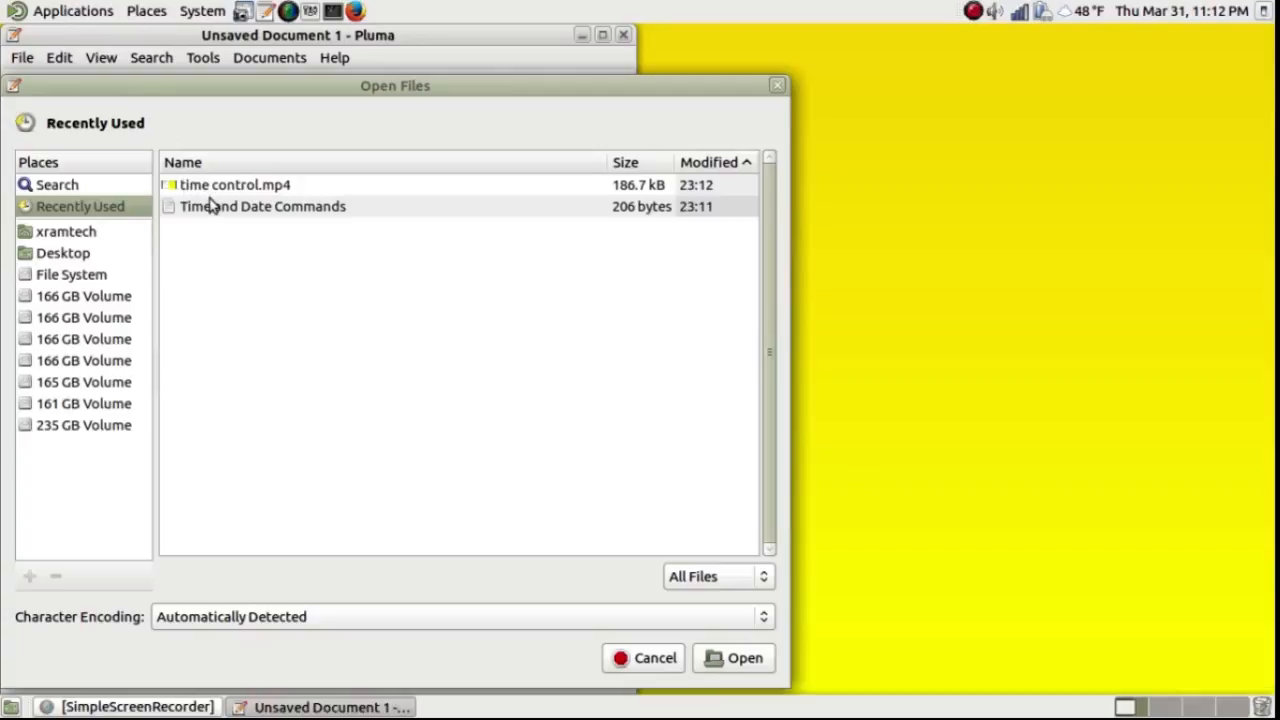
click(263, 206)
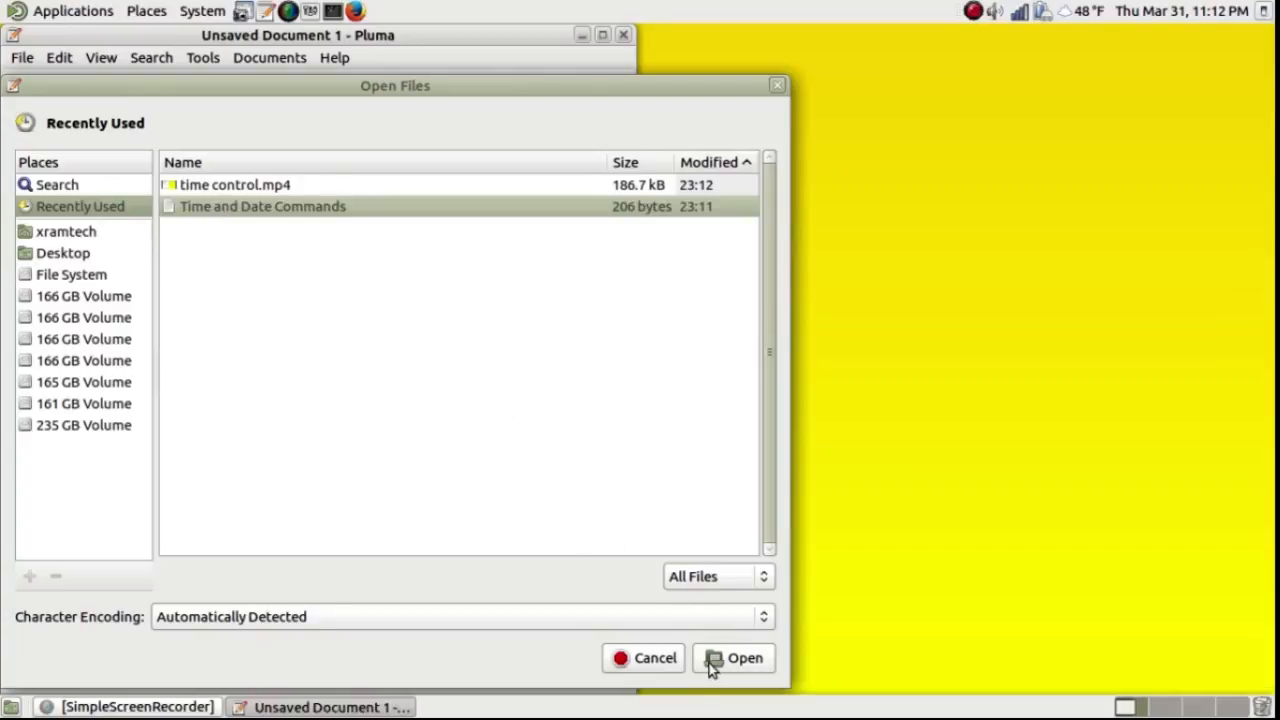
click(733, 657)
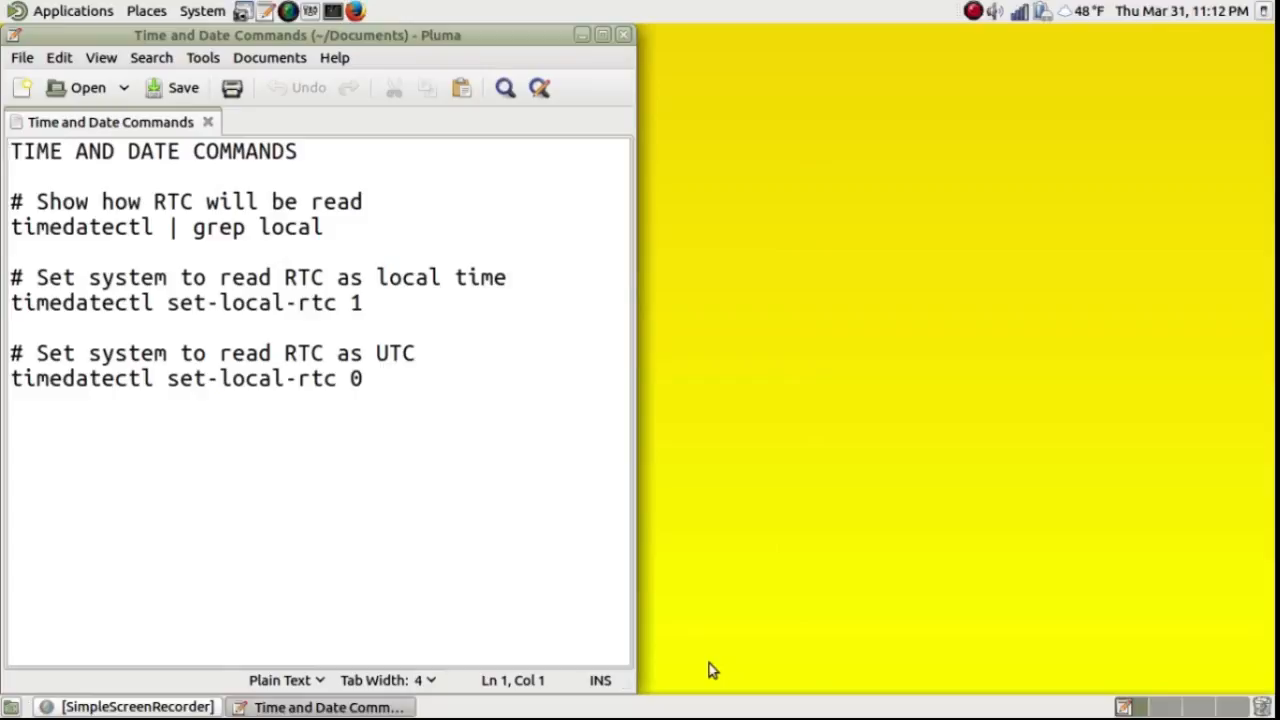
click(10, 151)
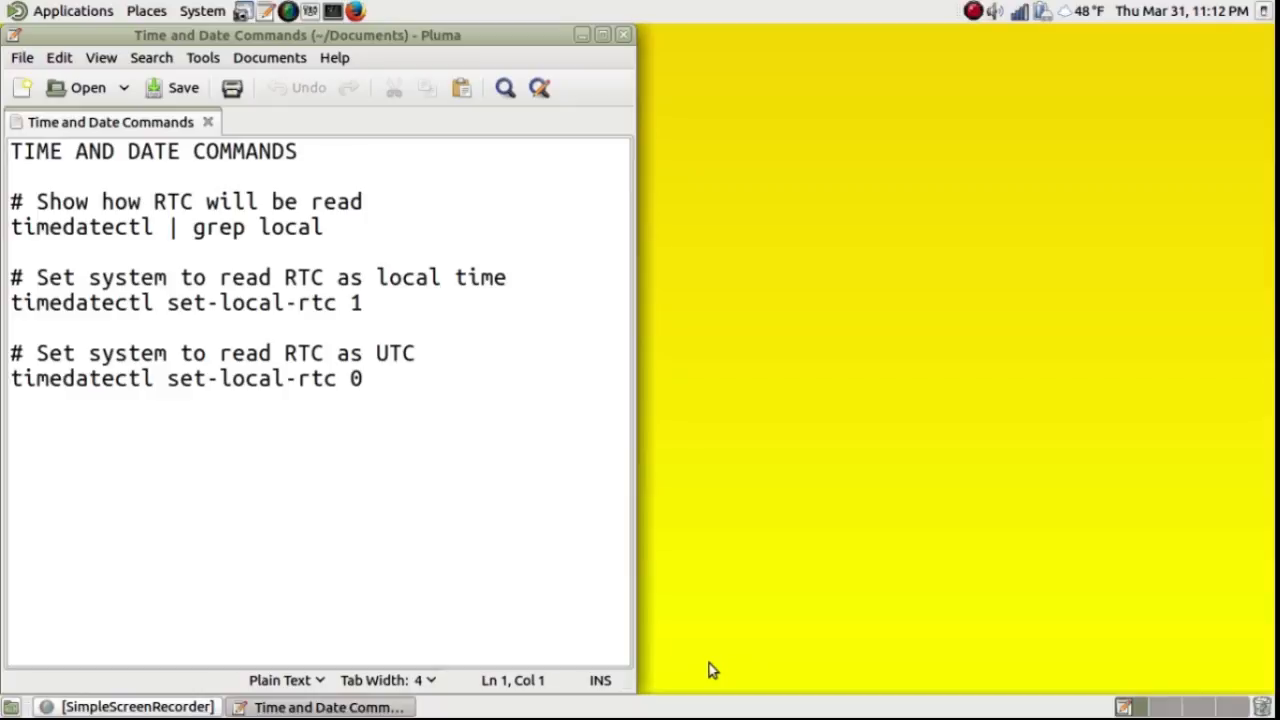
click(10, 151)
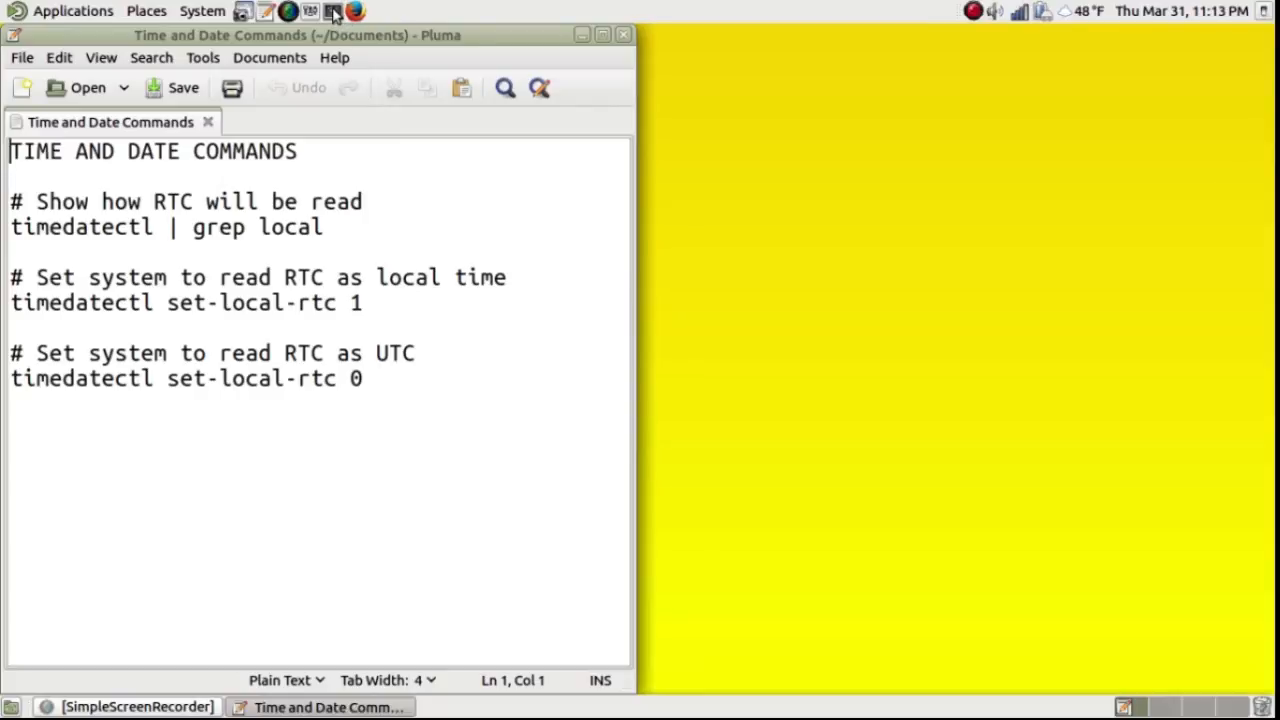
Open a terminal and run 'timedatectl | grep local' copied from the note.
click(310, 11)
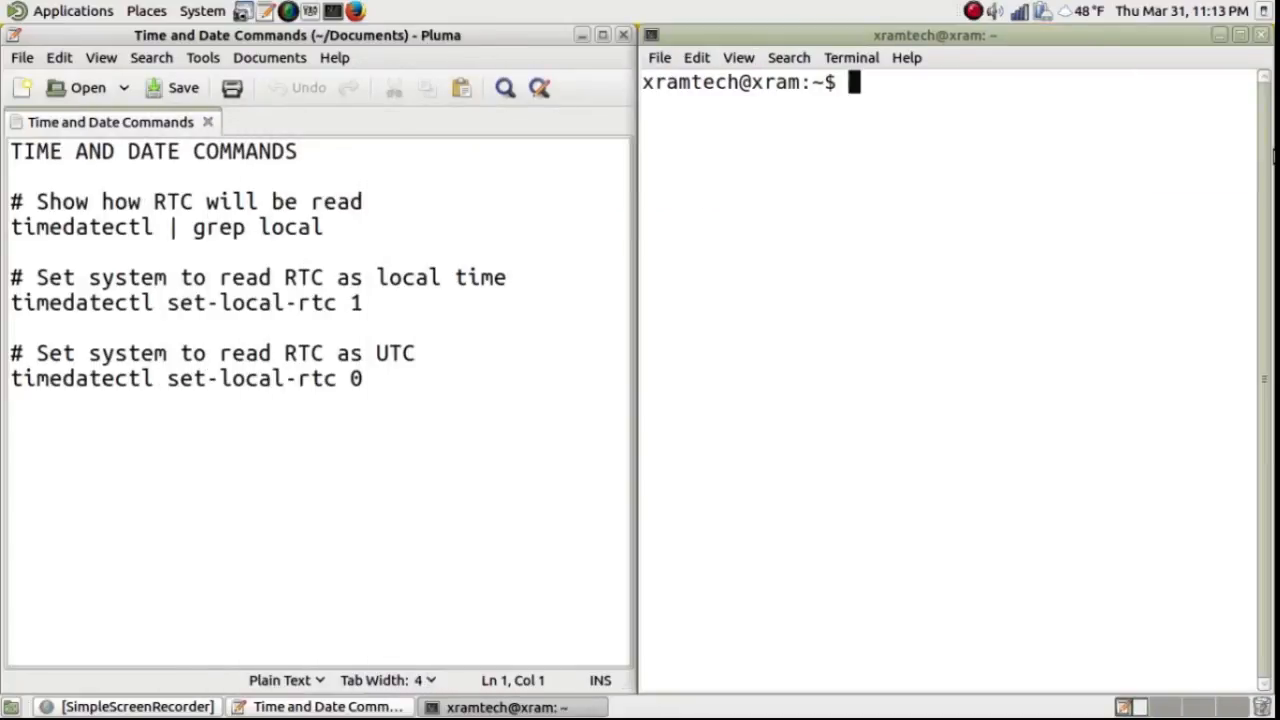
mouse_move(982, 289)
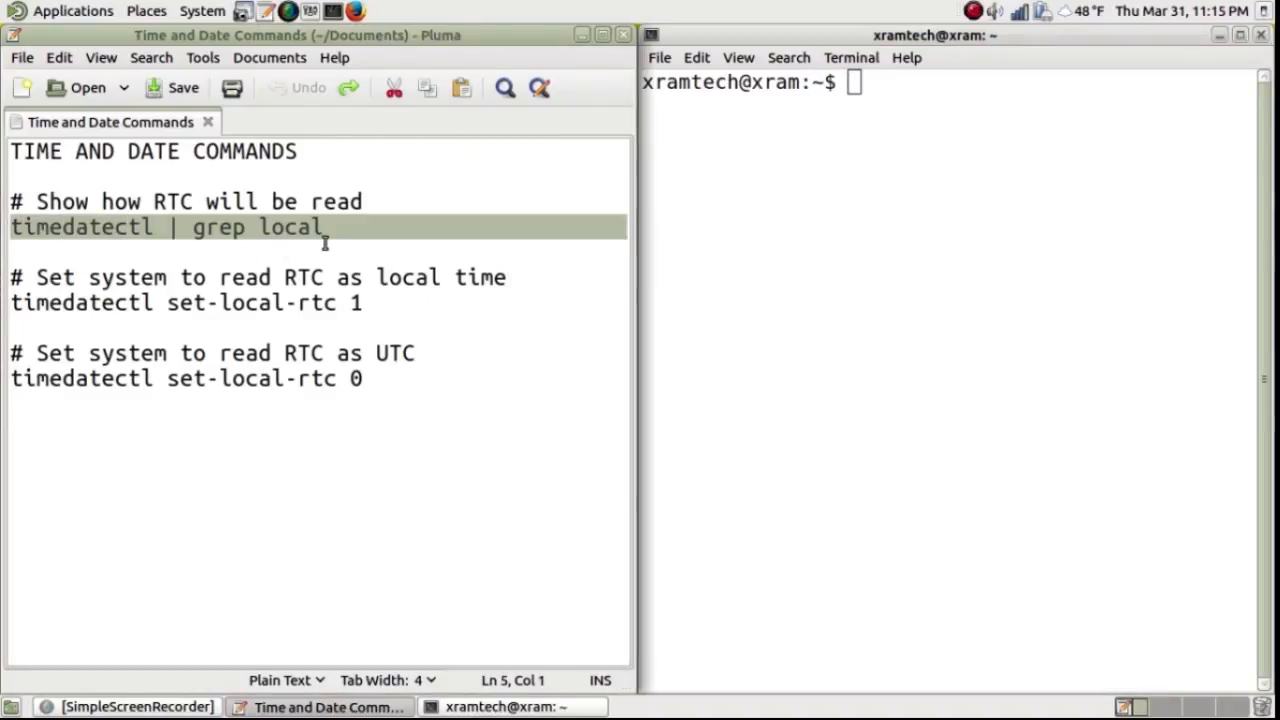
click(323, 227)
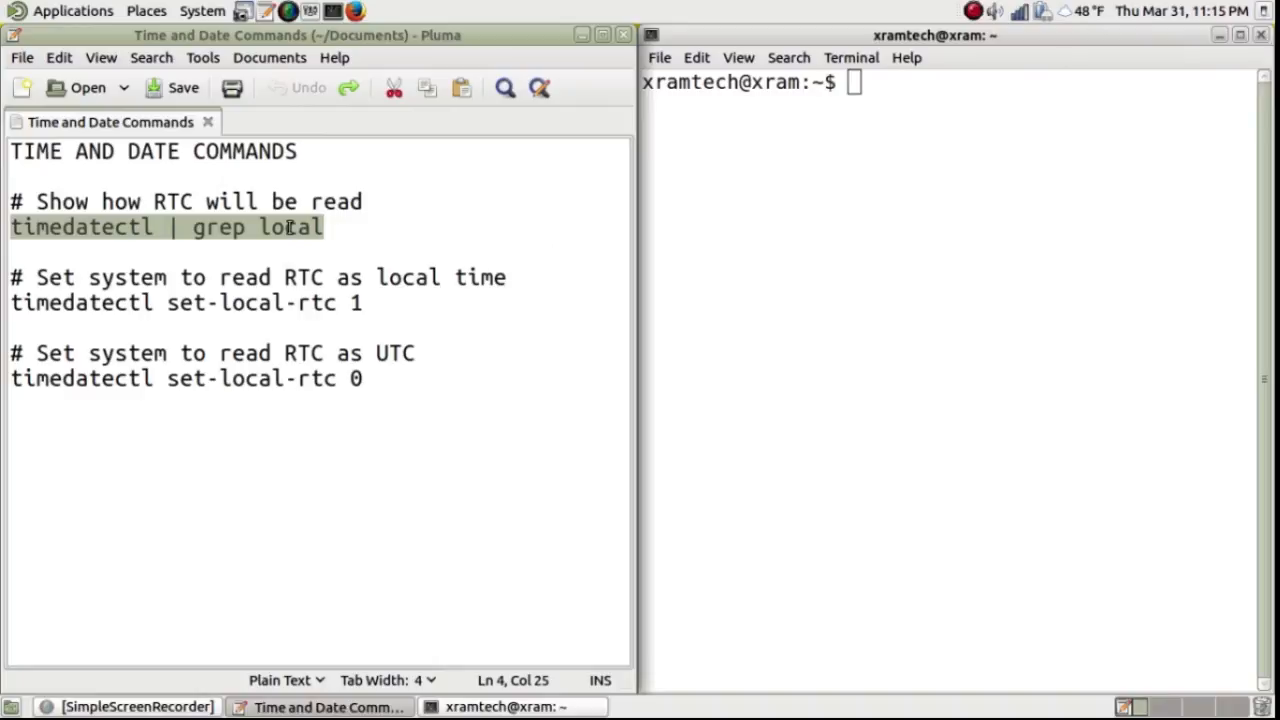
right_click(290, 227)
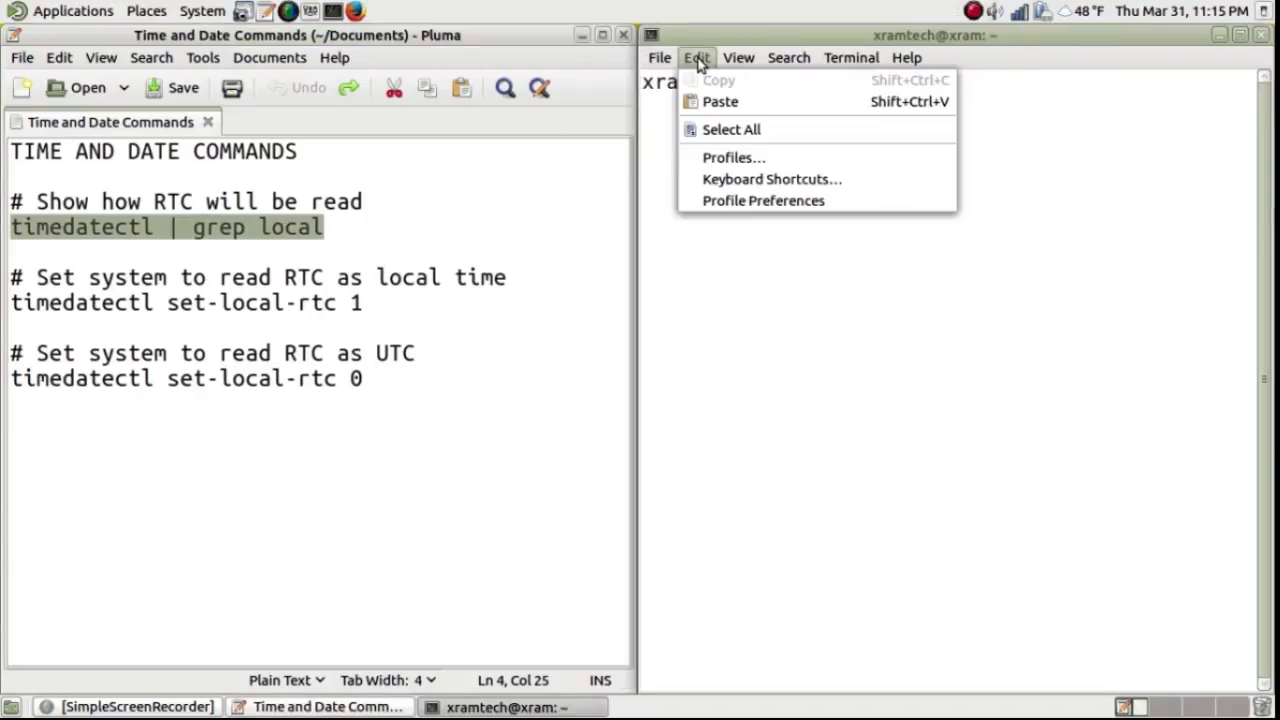
click(720, 101)
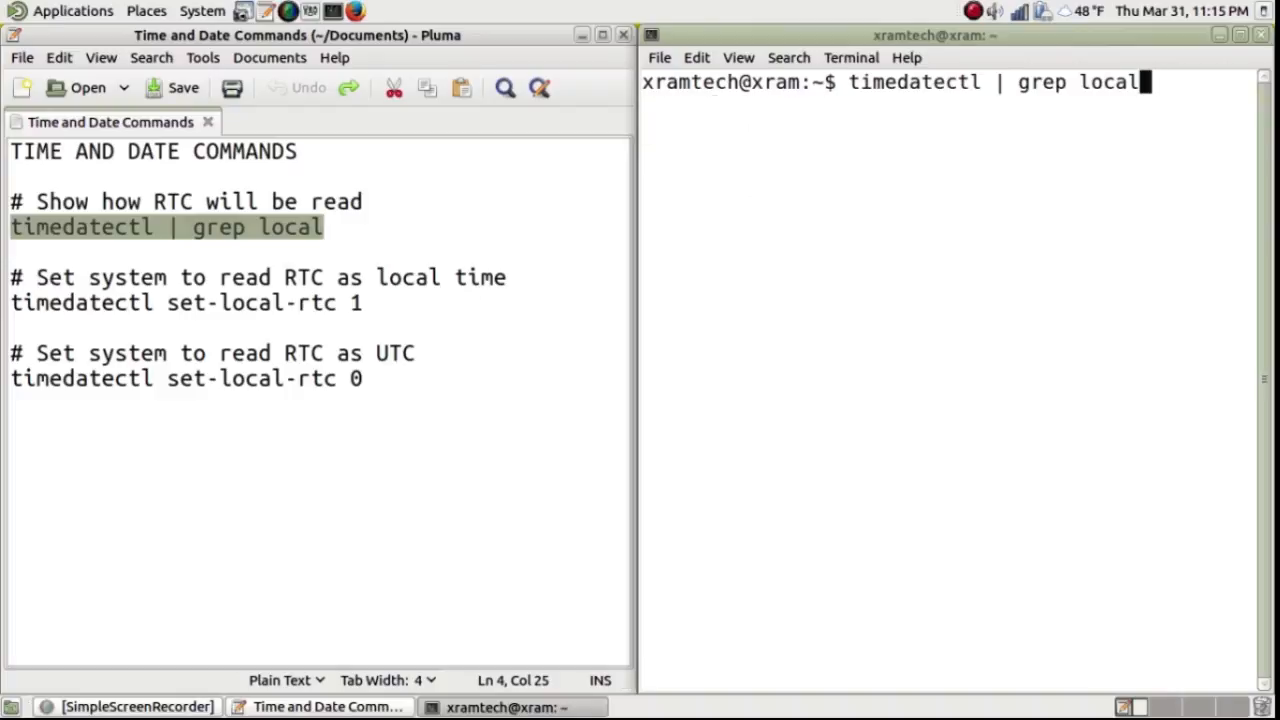
key(Return)
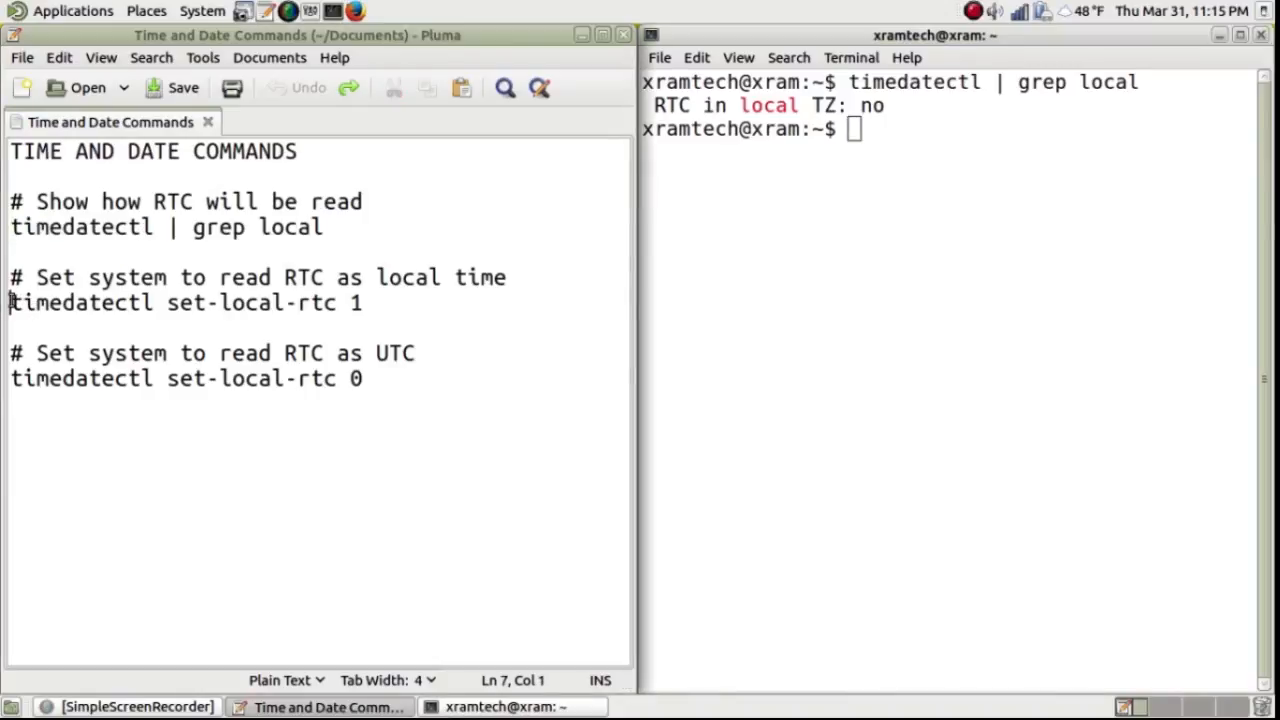
Copy 'timedatectl set-local-rtc 1' from the note and run it in the terminal.
triple_click(185, 302)
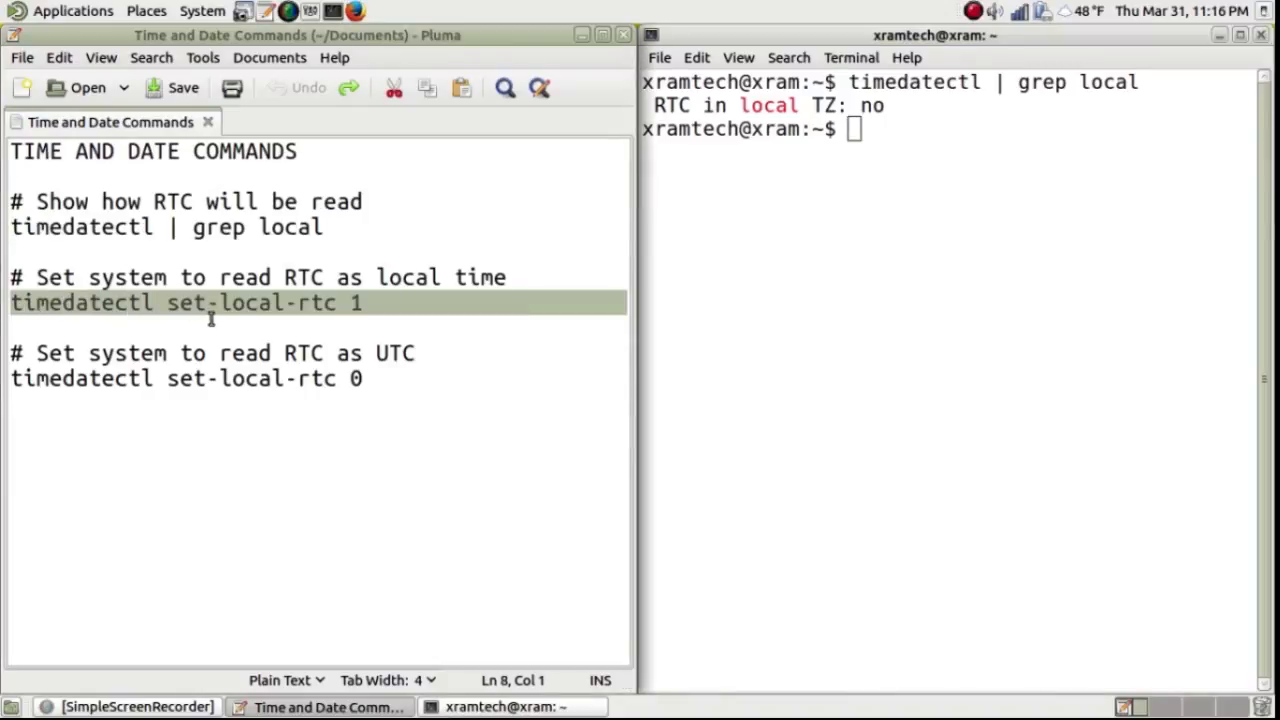
click(363, 303)
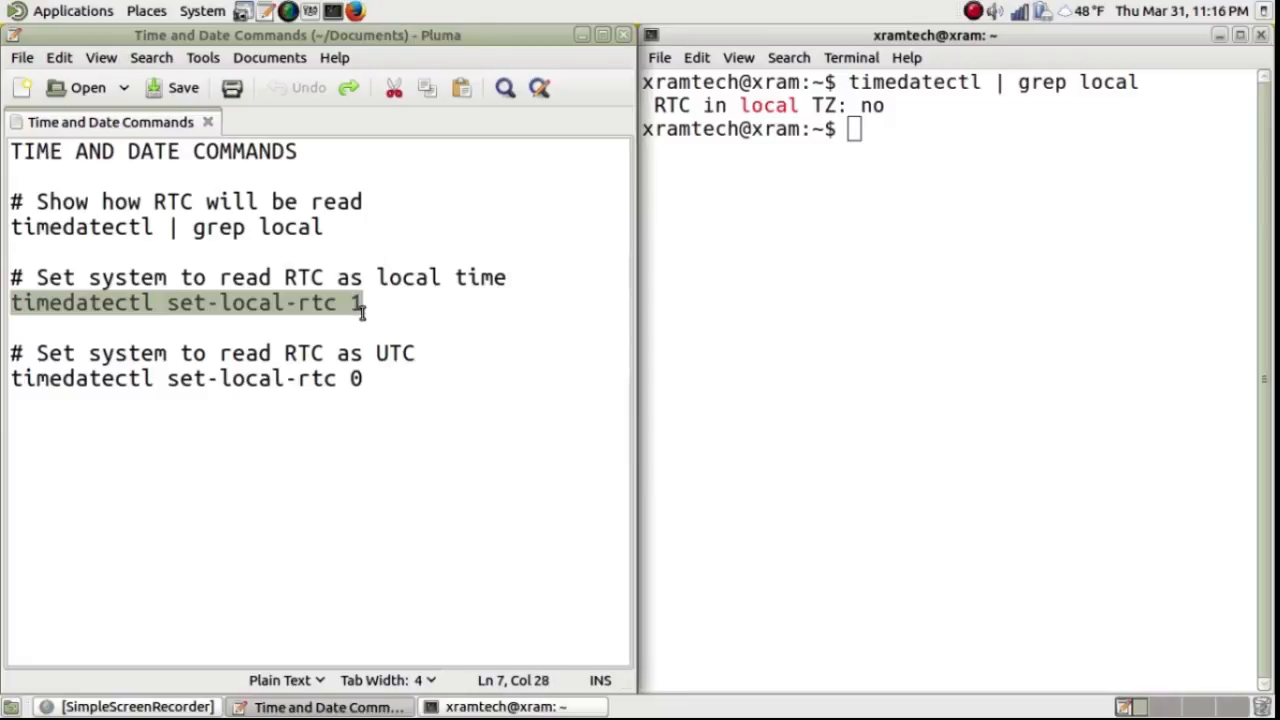
mouse_move(327, 305)
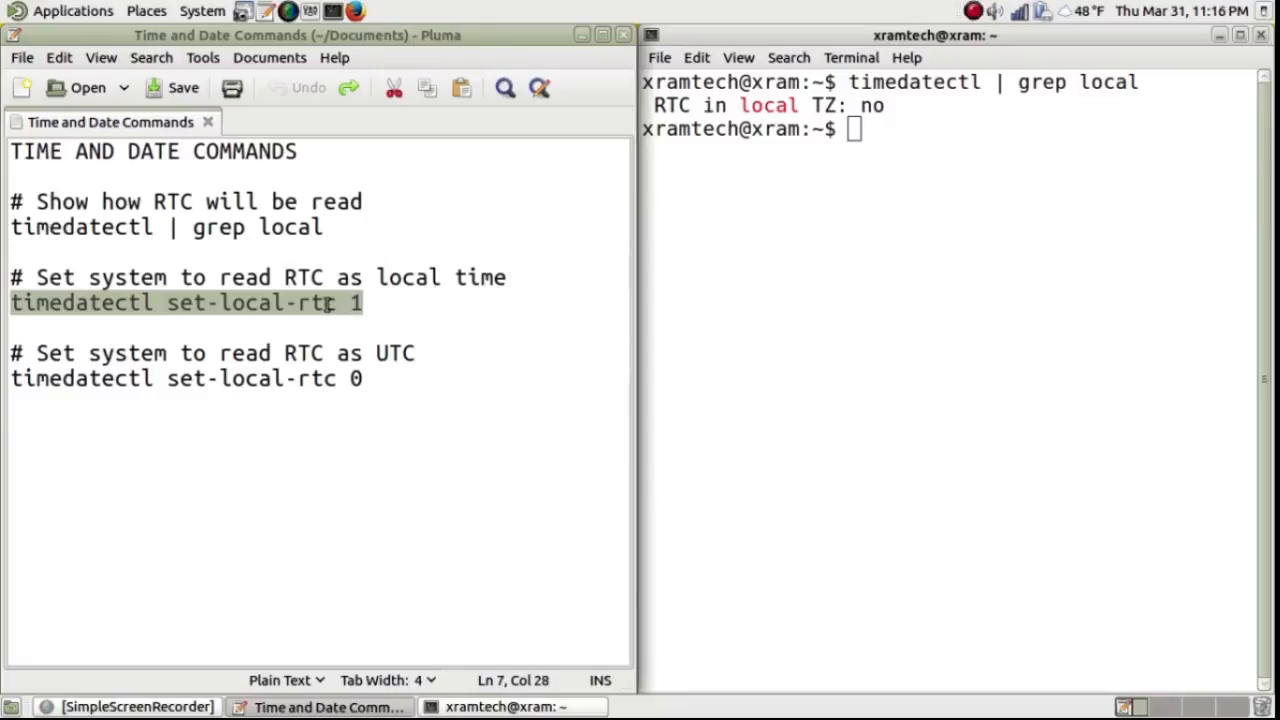
right_click(330, 305)
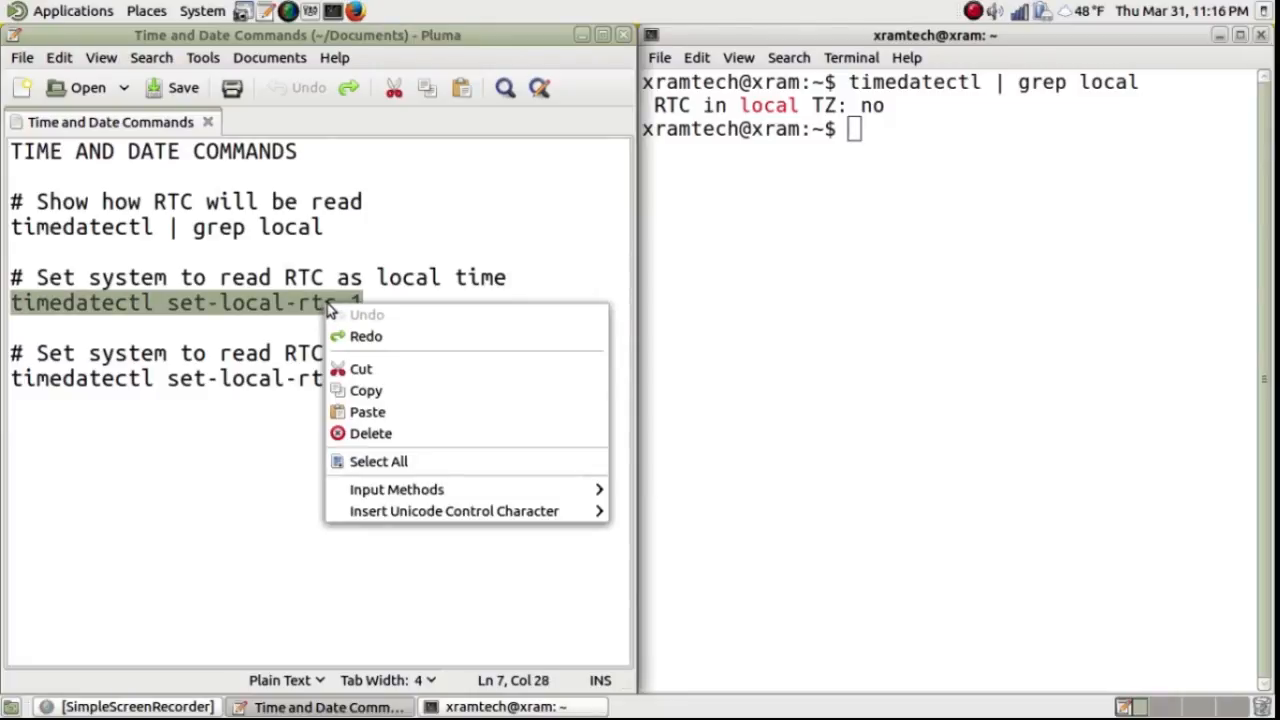
mouse_move(366, 390)
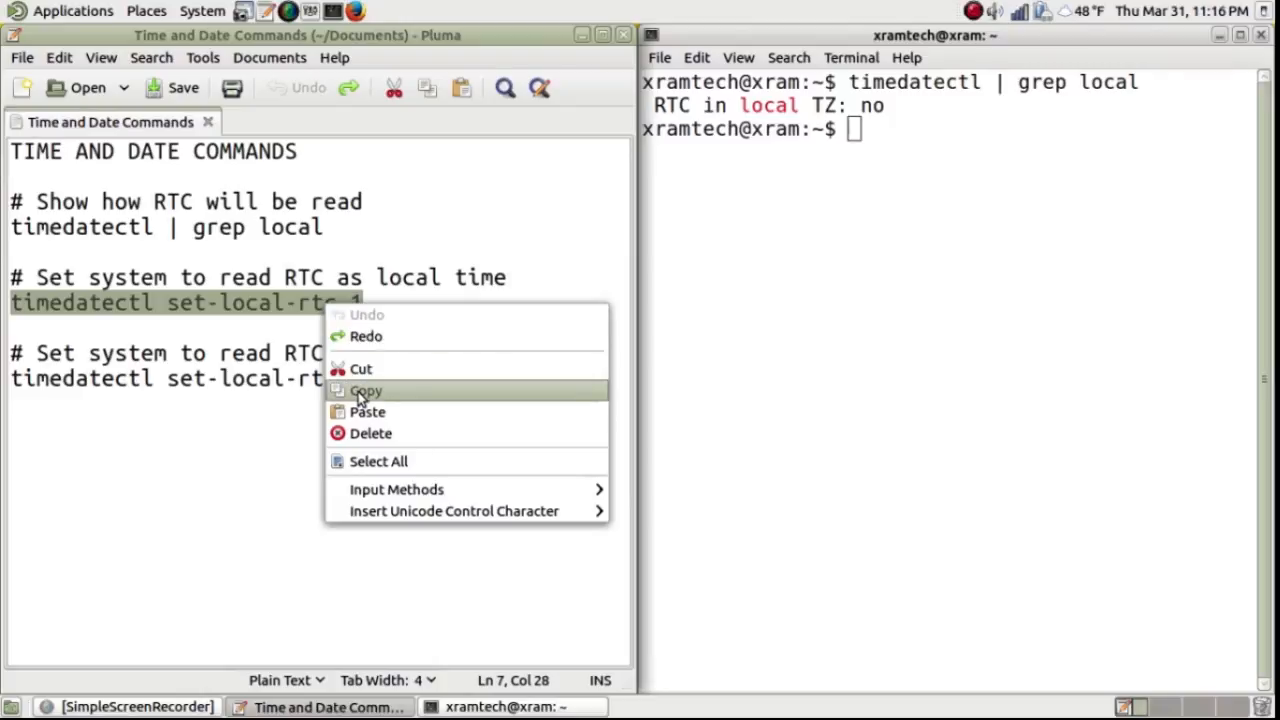
click(365, 390)
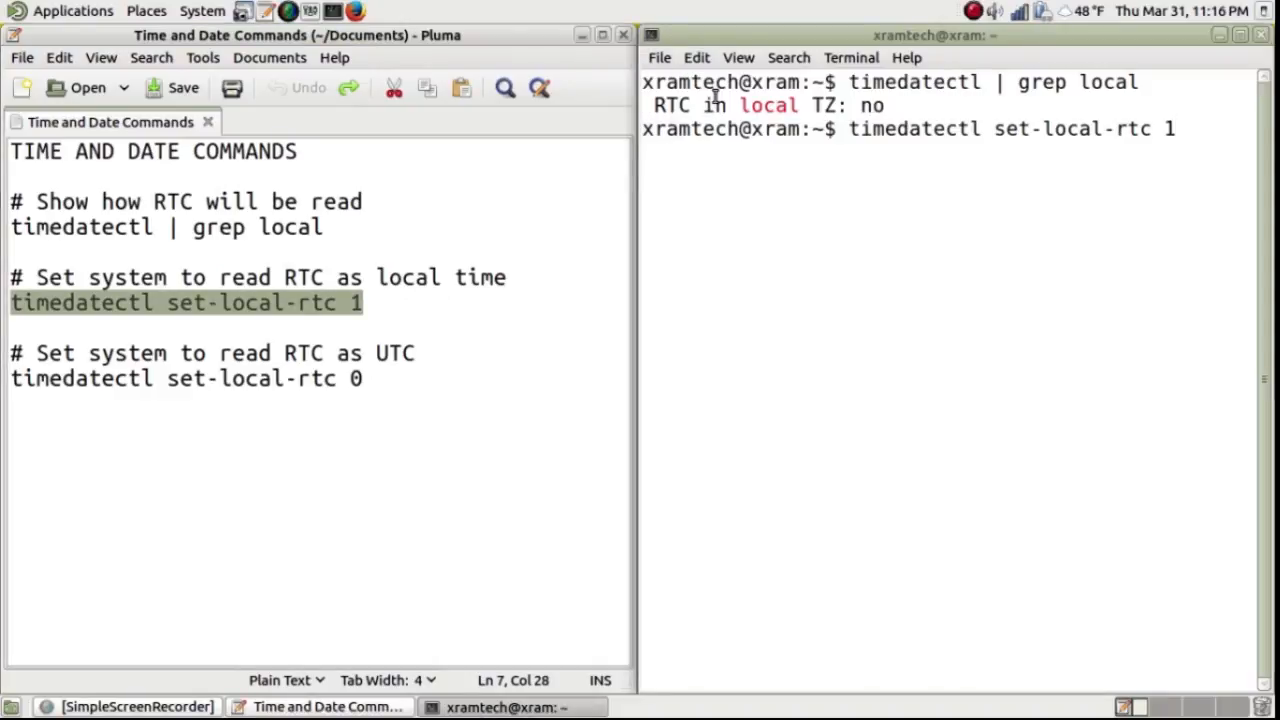
key(Return)
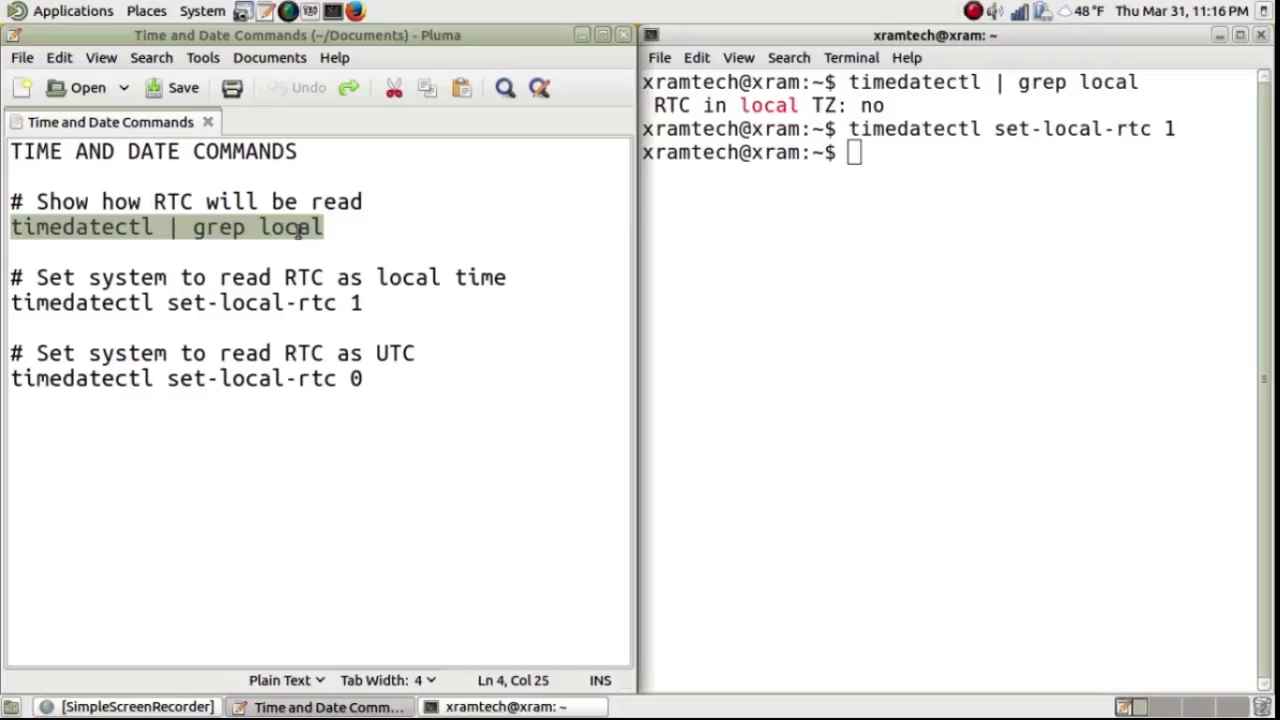
Rerun 'timedatectl | grep local', now reporting RTC in local TZ: yes.
right_click(298, 232)
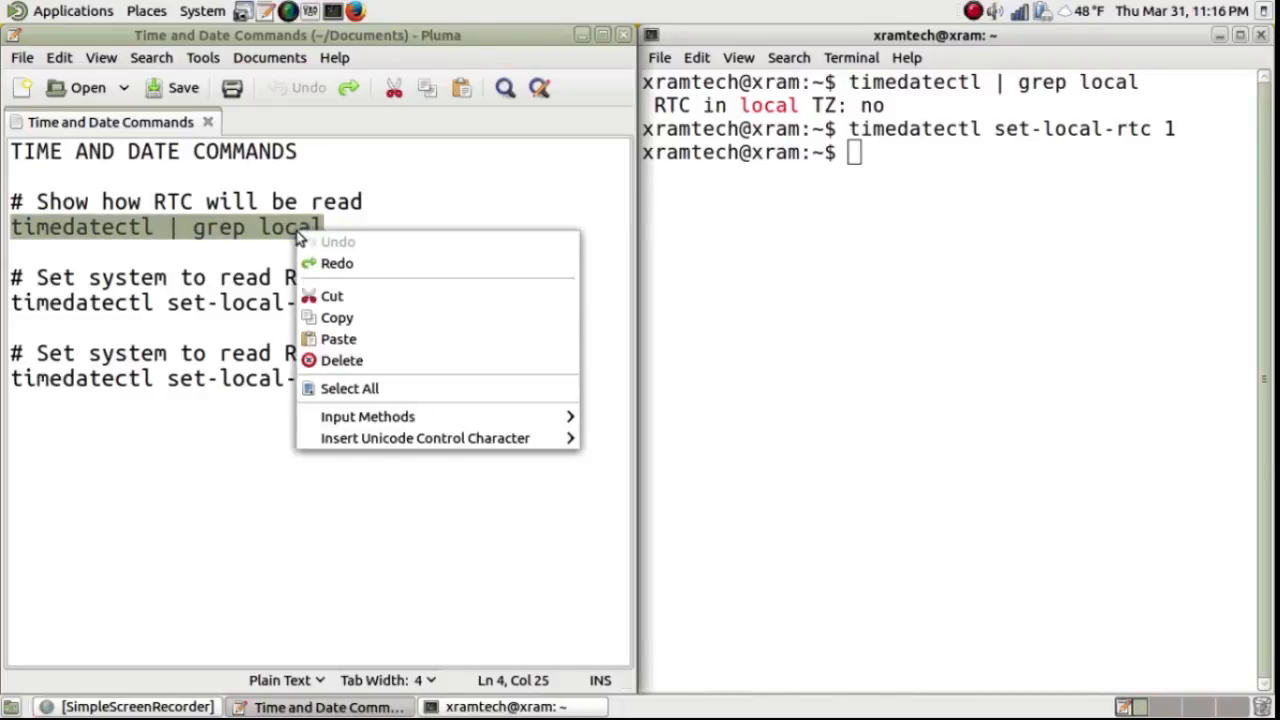
mouse_move(337, 317)
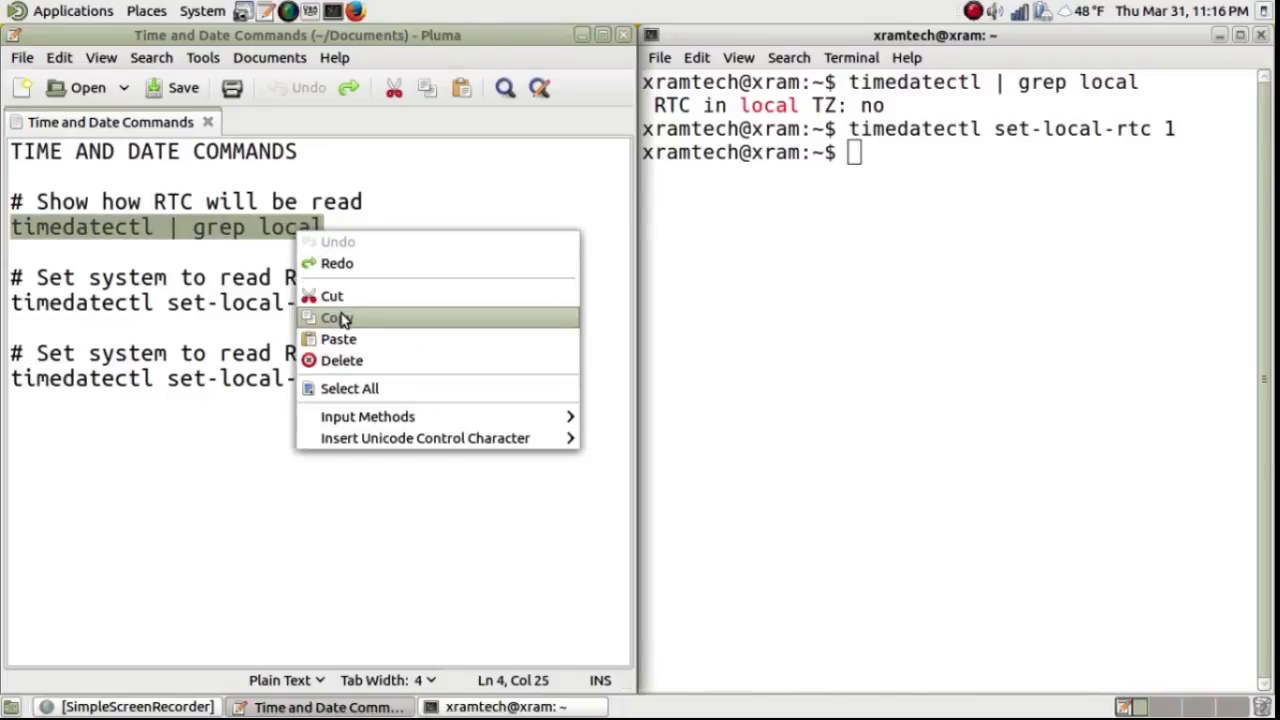
click(337, 317)
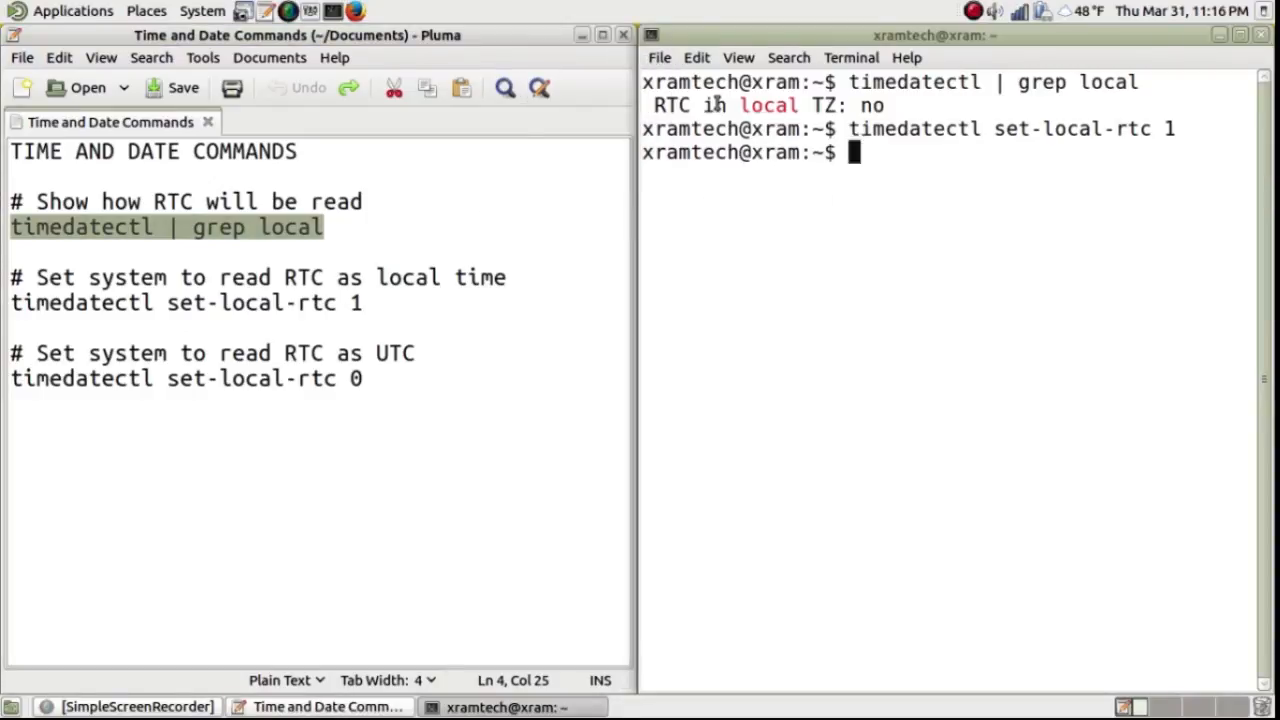
text(timedatectl | grep local)
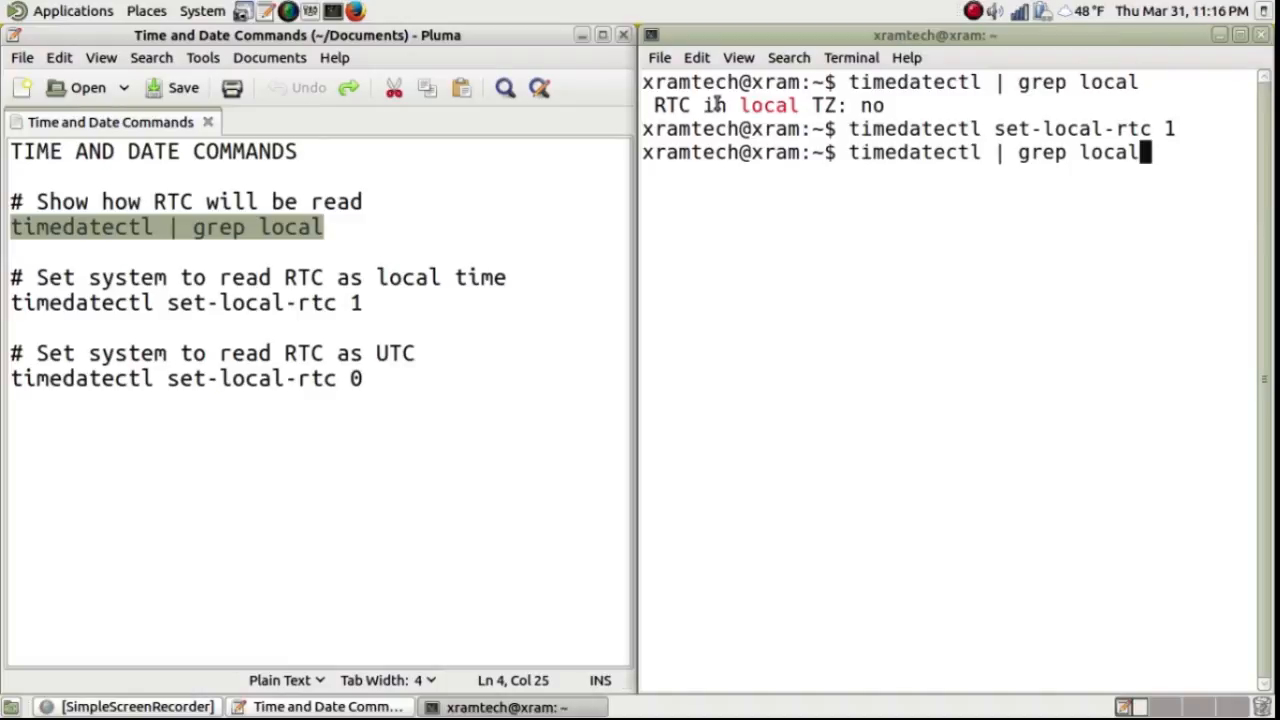
key(Return)
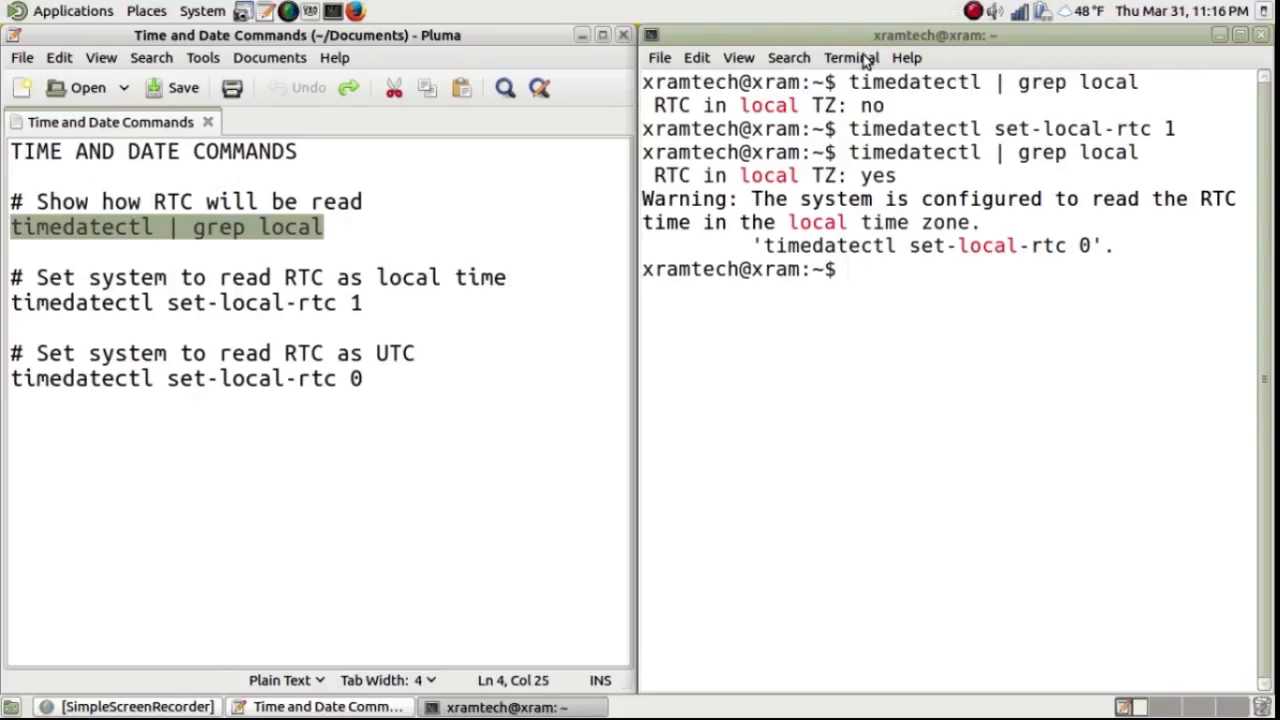
Reset and clear the terminal from the Terminal menu.
click(851, 57)
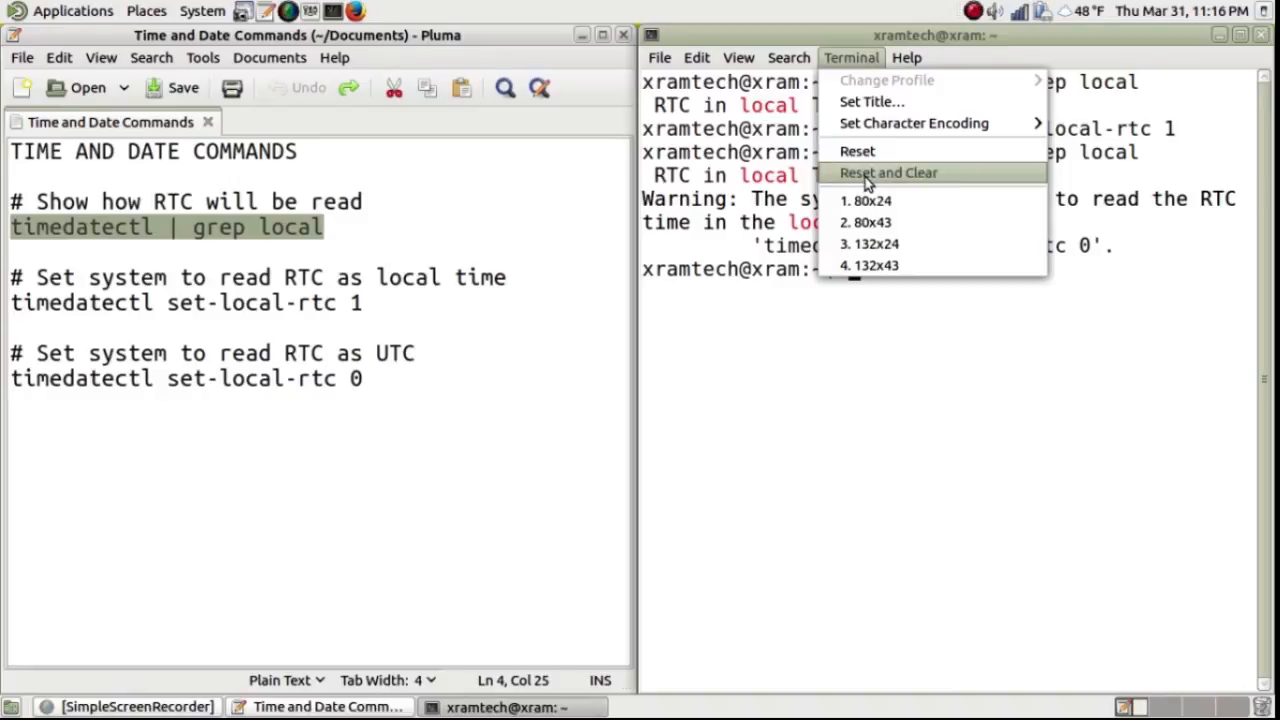
click(888, 172)
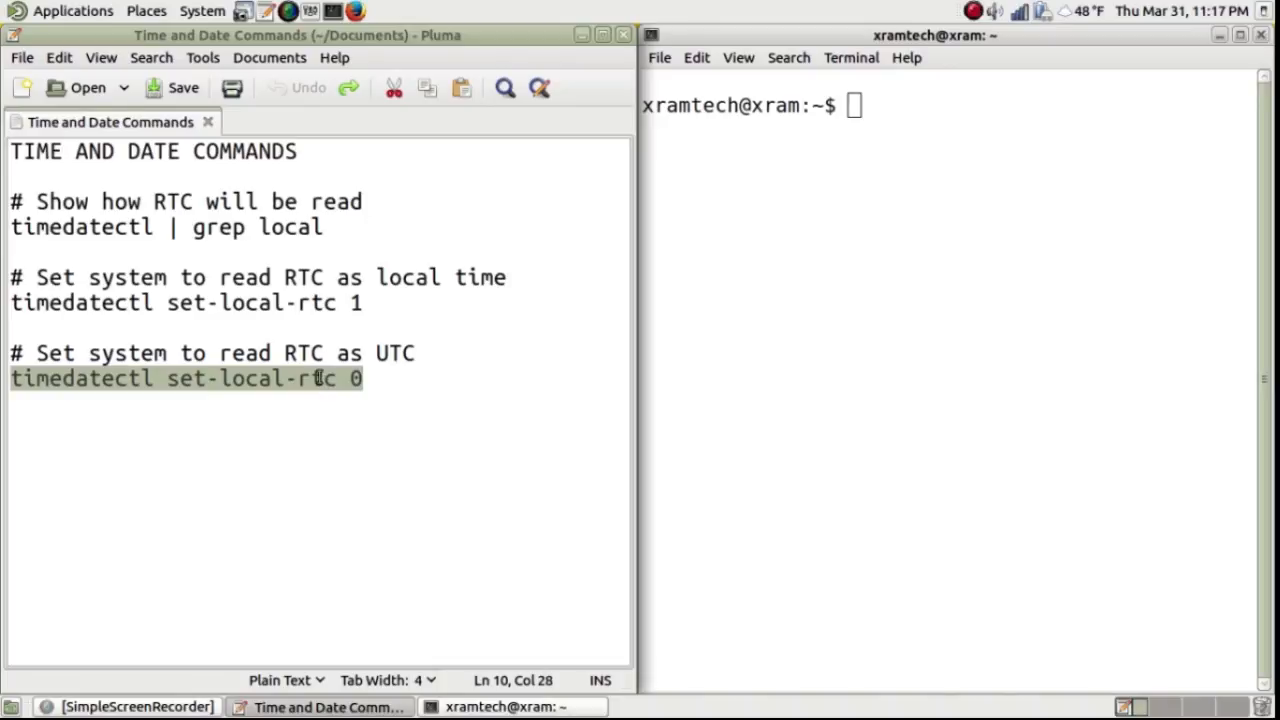
Copy 'timedatectl set-local-rtc 0' from the note and run it in the terminal.
right_click(318, 378)
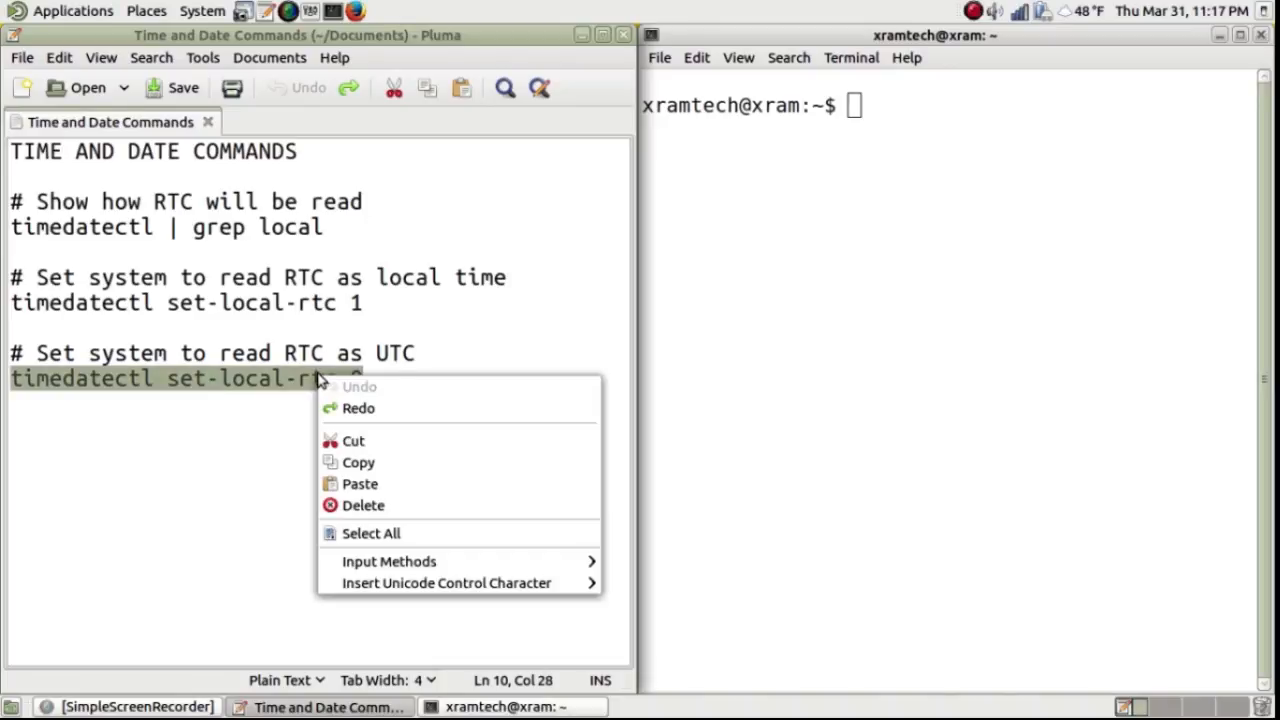
click(363, 463)
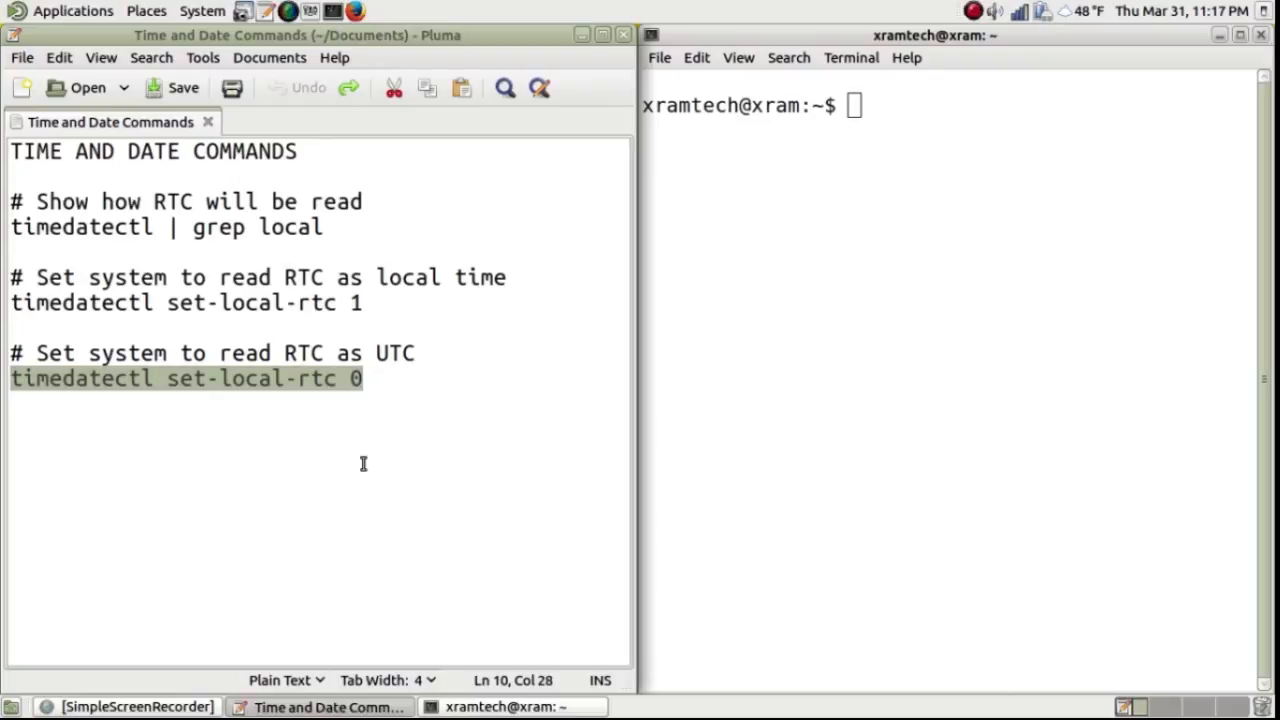
mouse_move(707, 62)
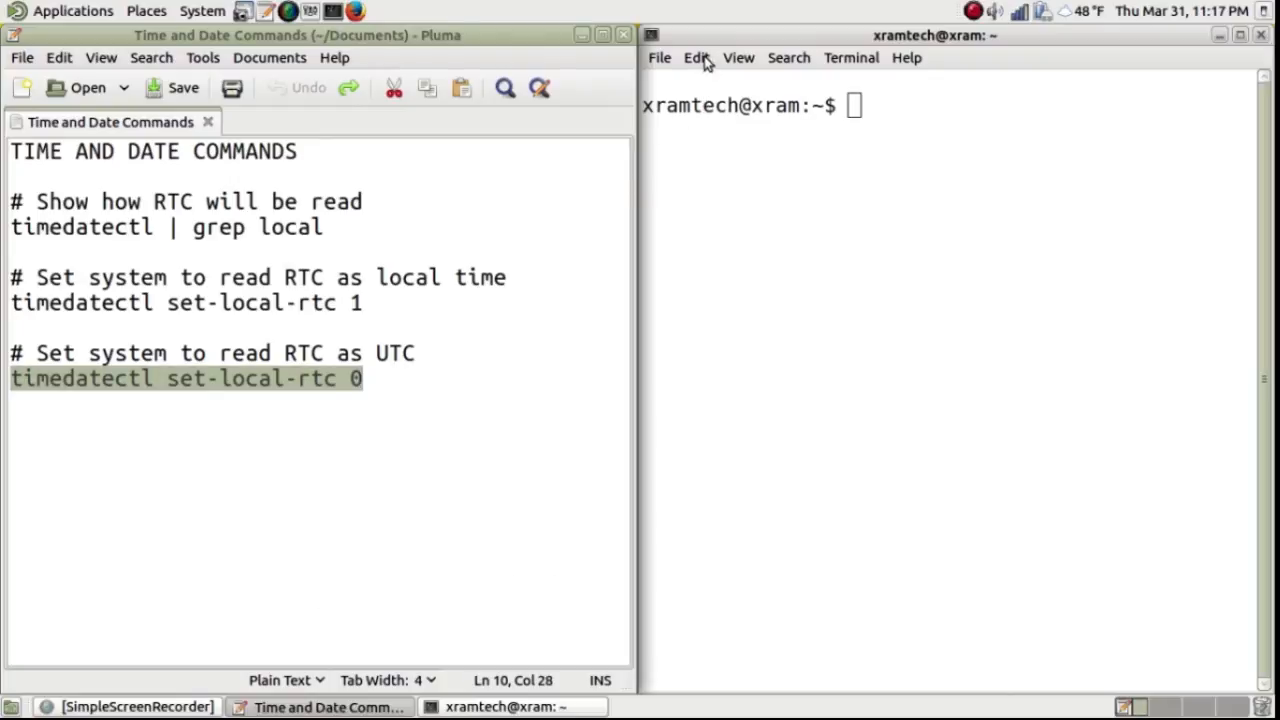
click(695, 57)
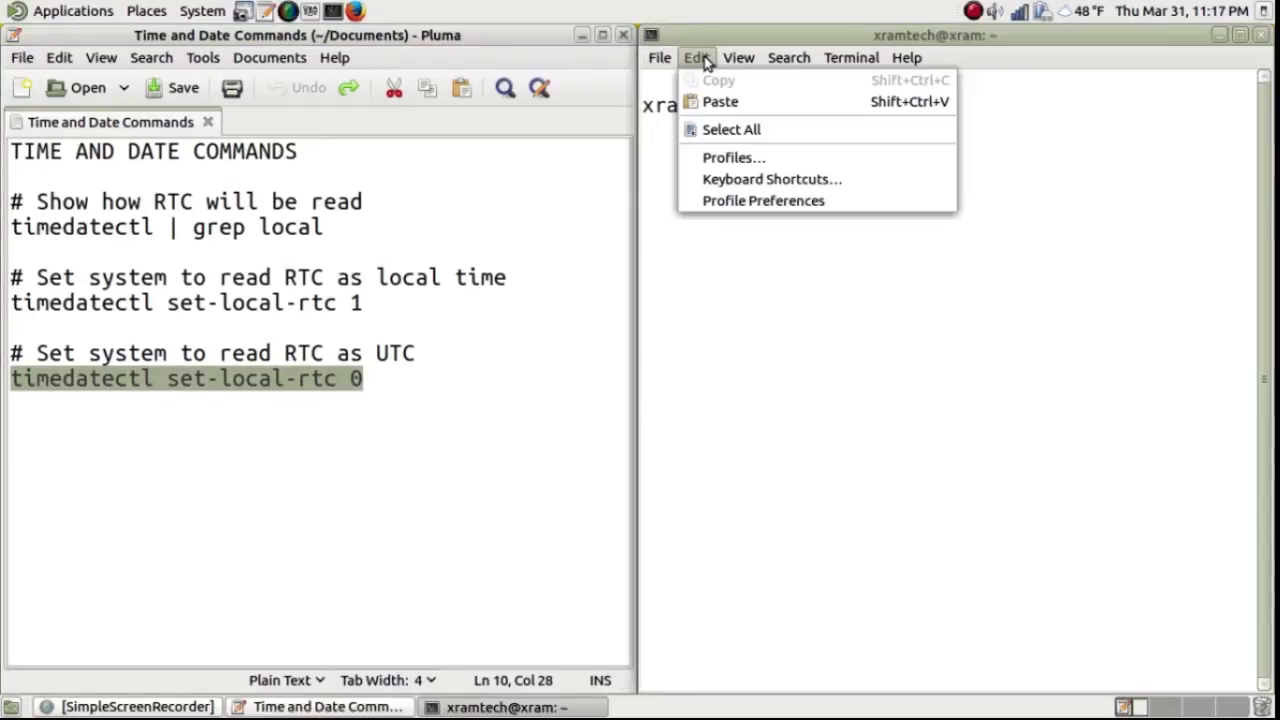
click(720, 101)
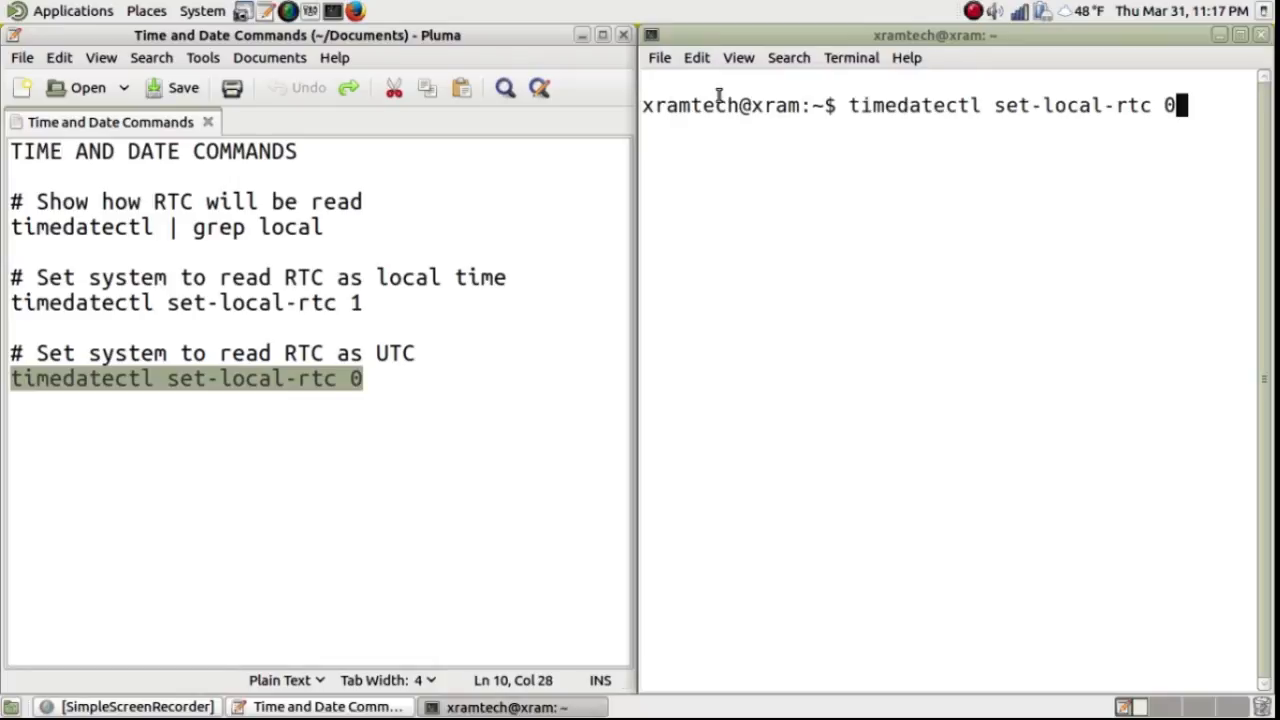
key(Return)
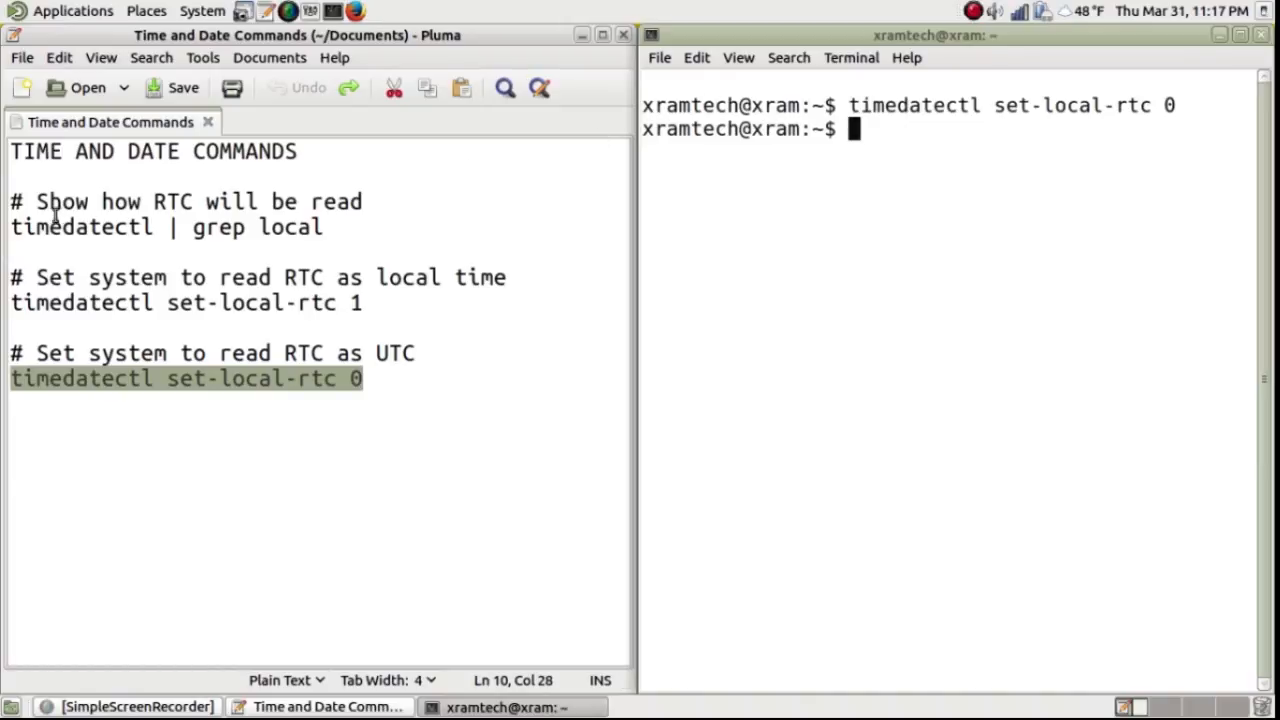
click(45, 227)
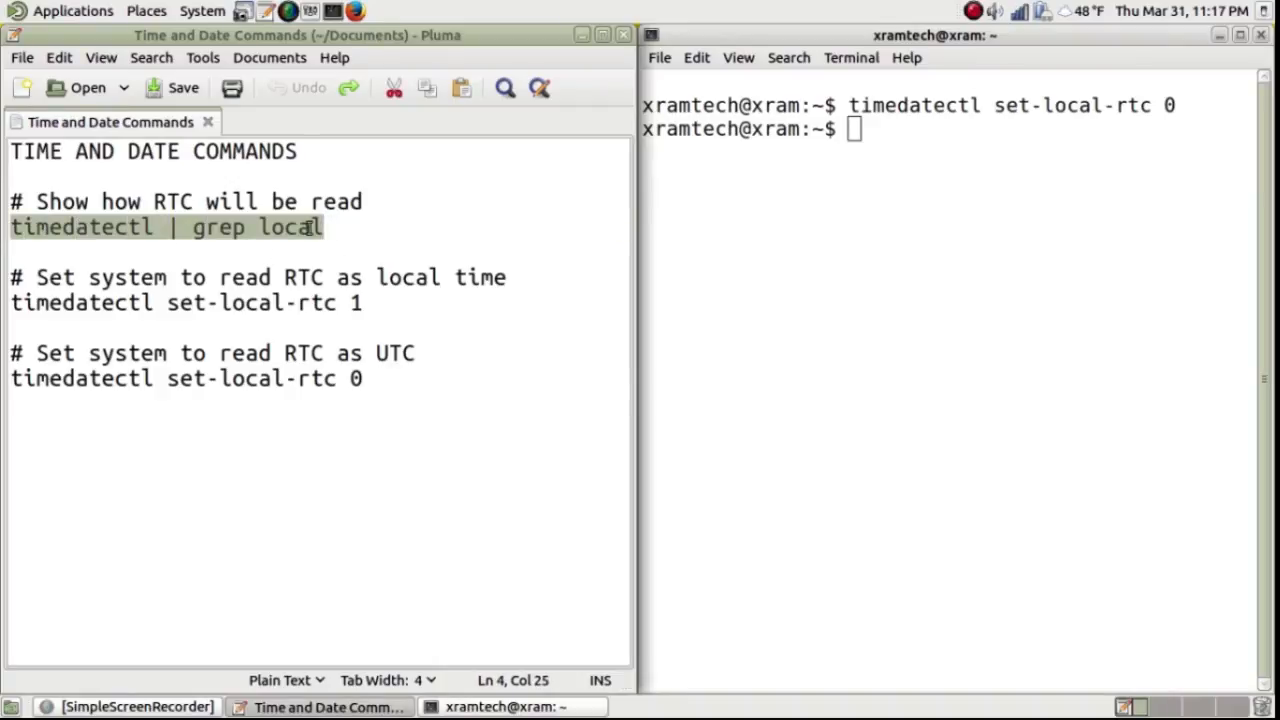
Paste and rerun 'timedatectl | grep local', showing RTC in local TZ: no.
right_click(285, 230)
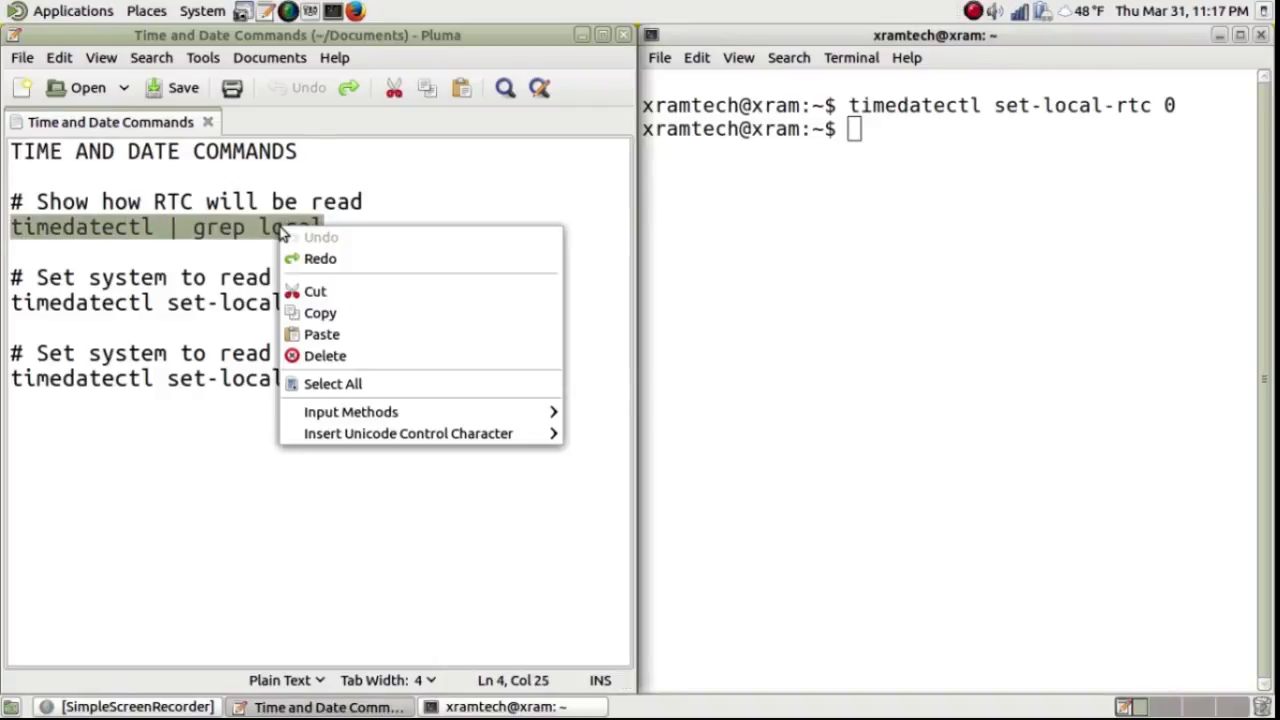
mouse_move(318, 291)
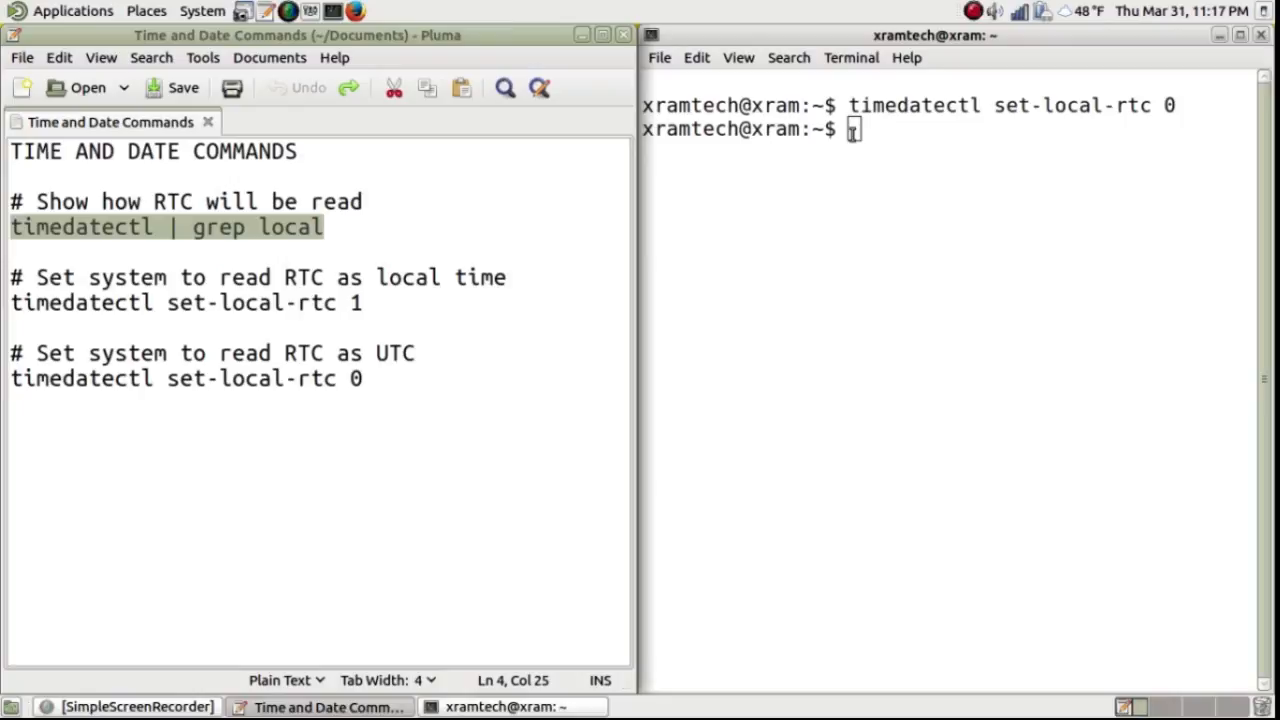
right_click(855, 130)
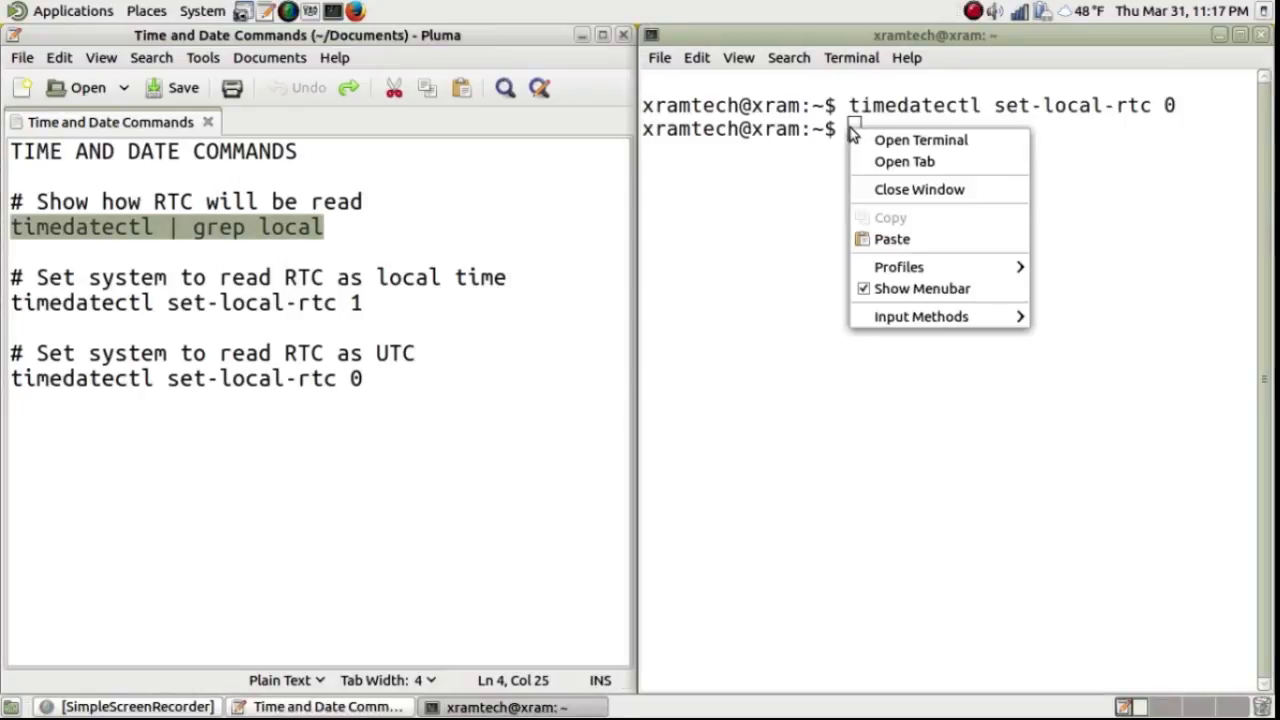
click(892, 238)
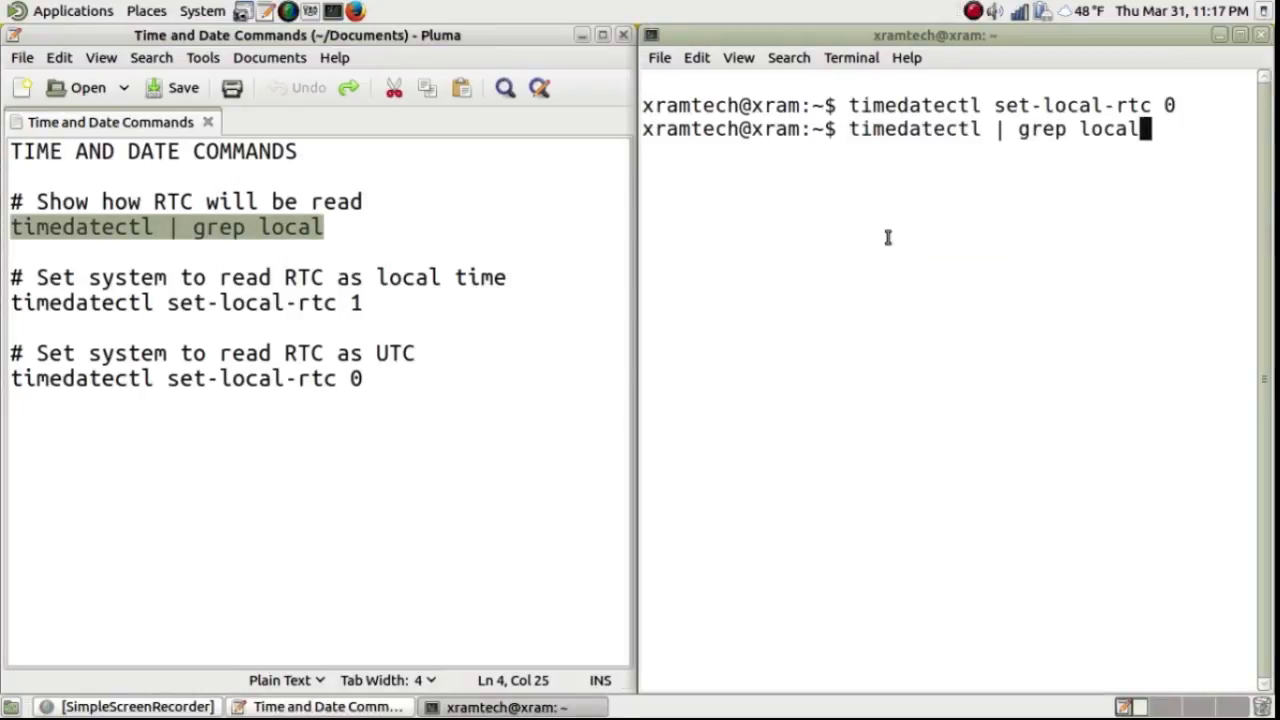
key(Return)
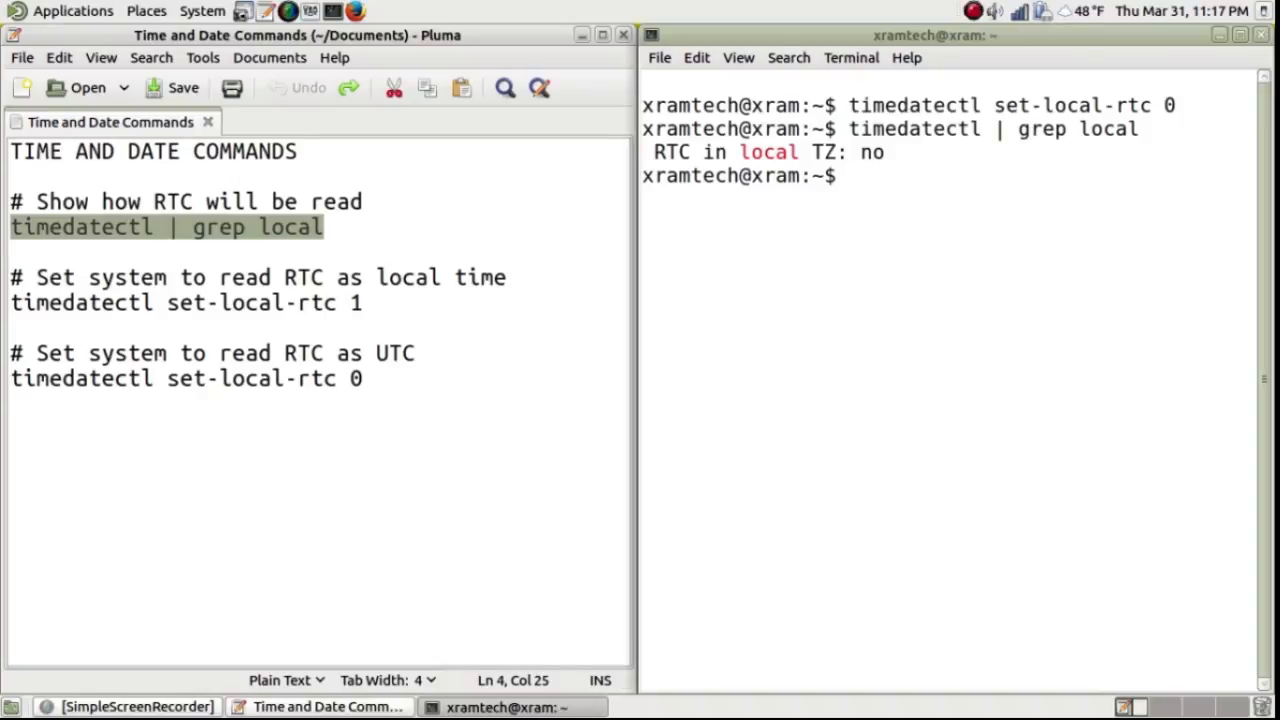